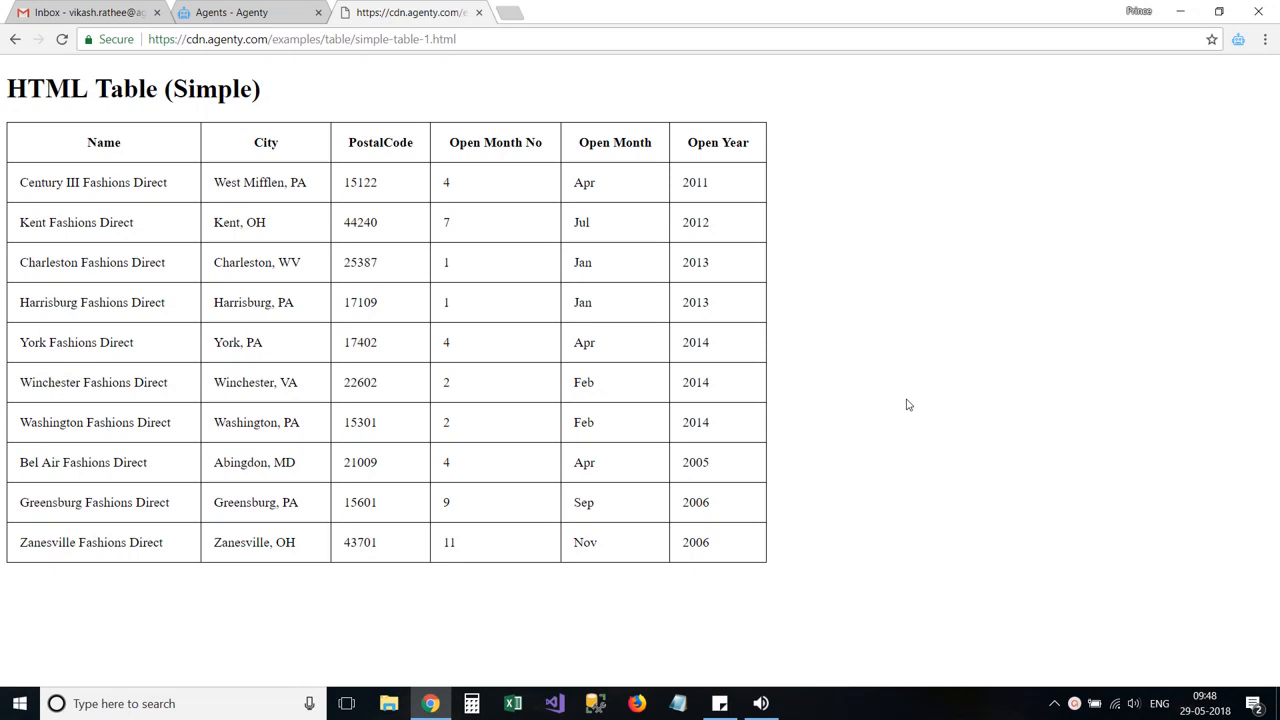
mouse_move(668, 384)
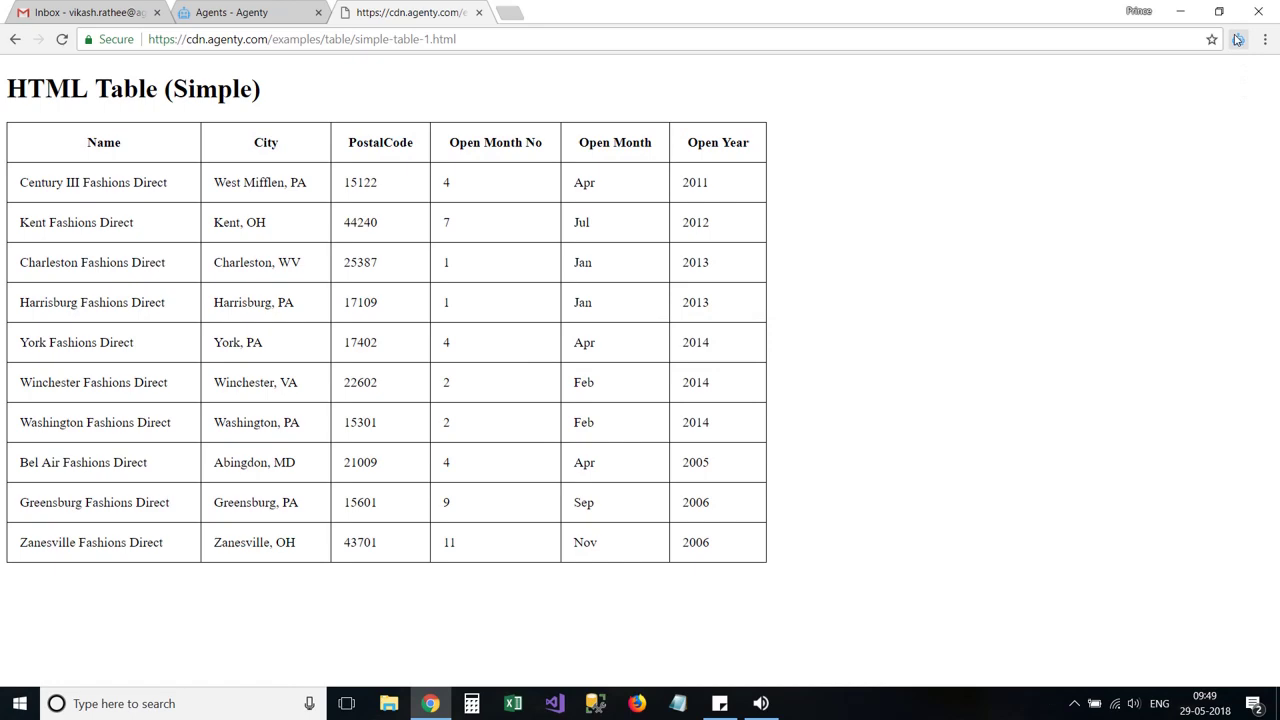
Add Field1 capturing the 10 store names from the Name column, excluding City cells.
click(1236, 40)
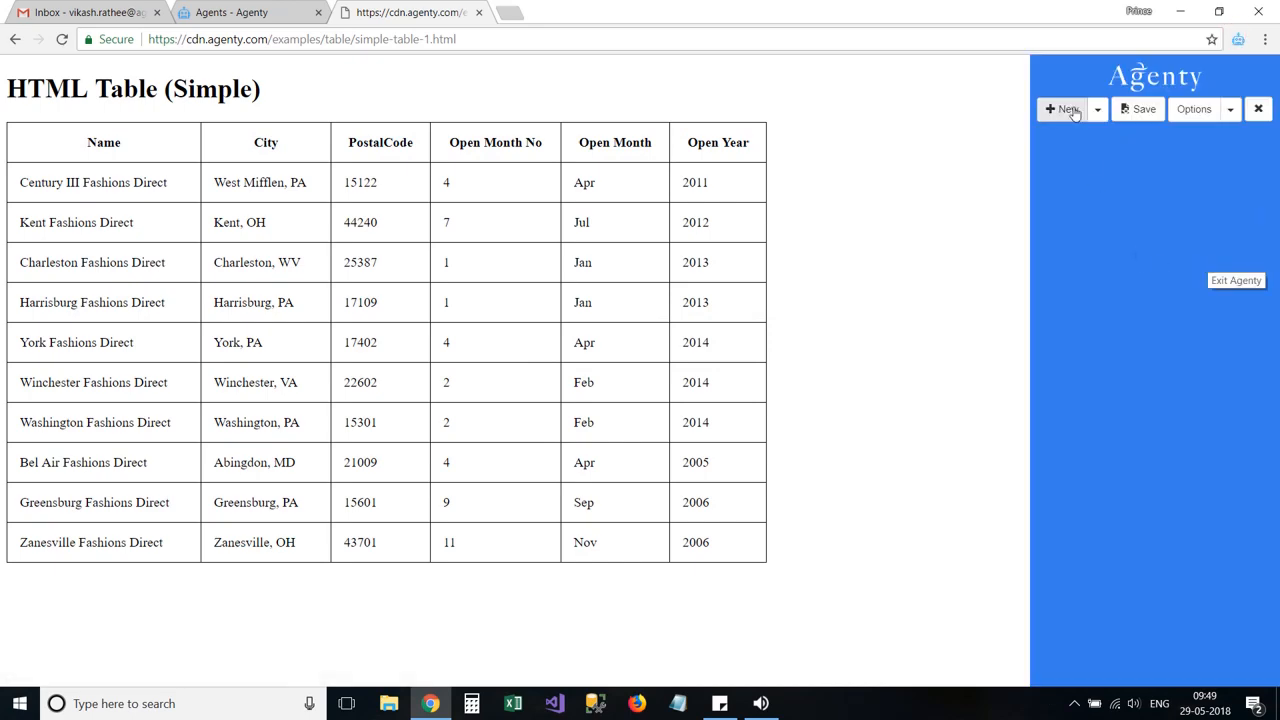
click(1064, 108)
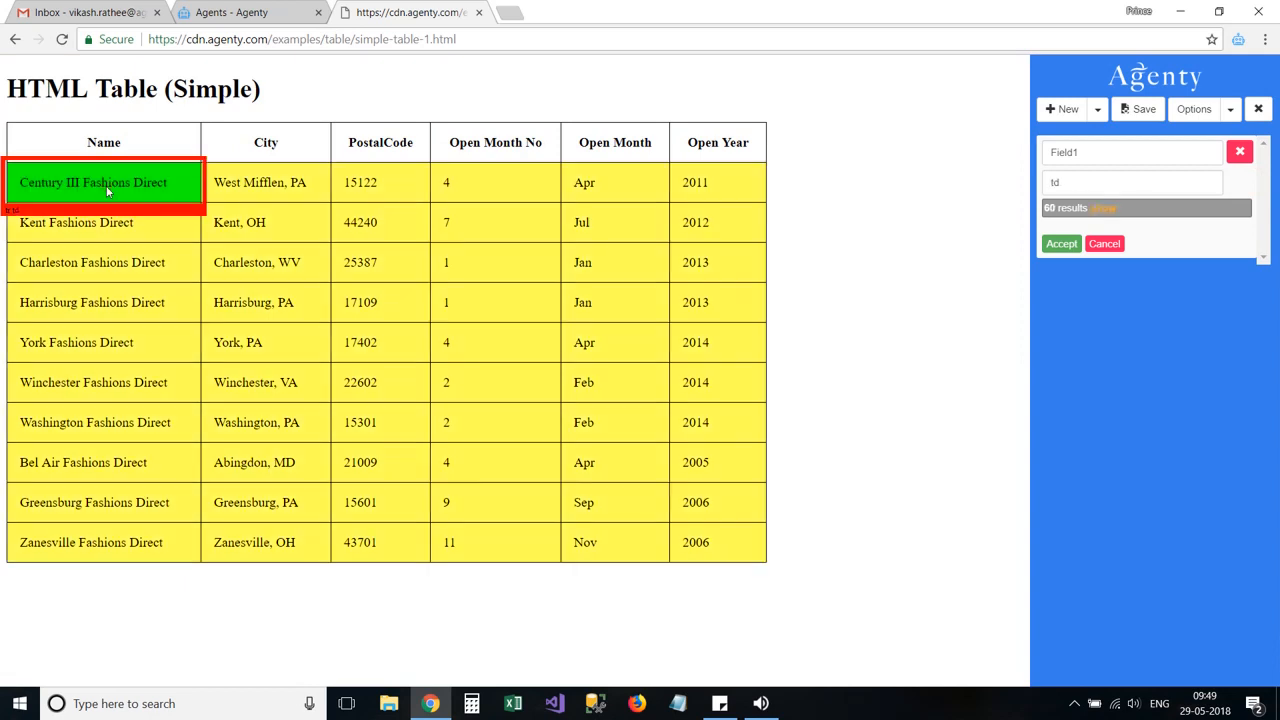
click(380, 302)
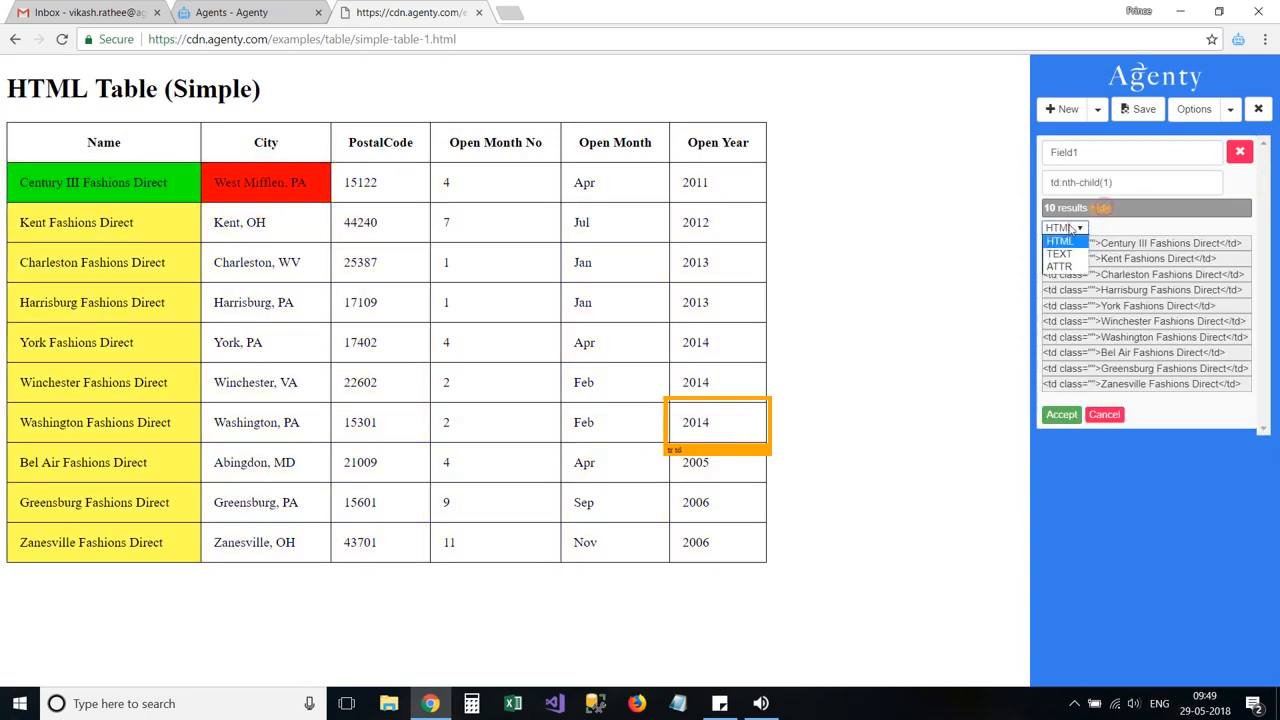
click(1104, 414)
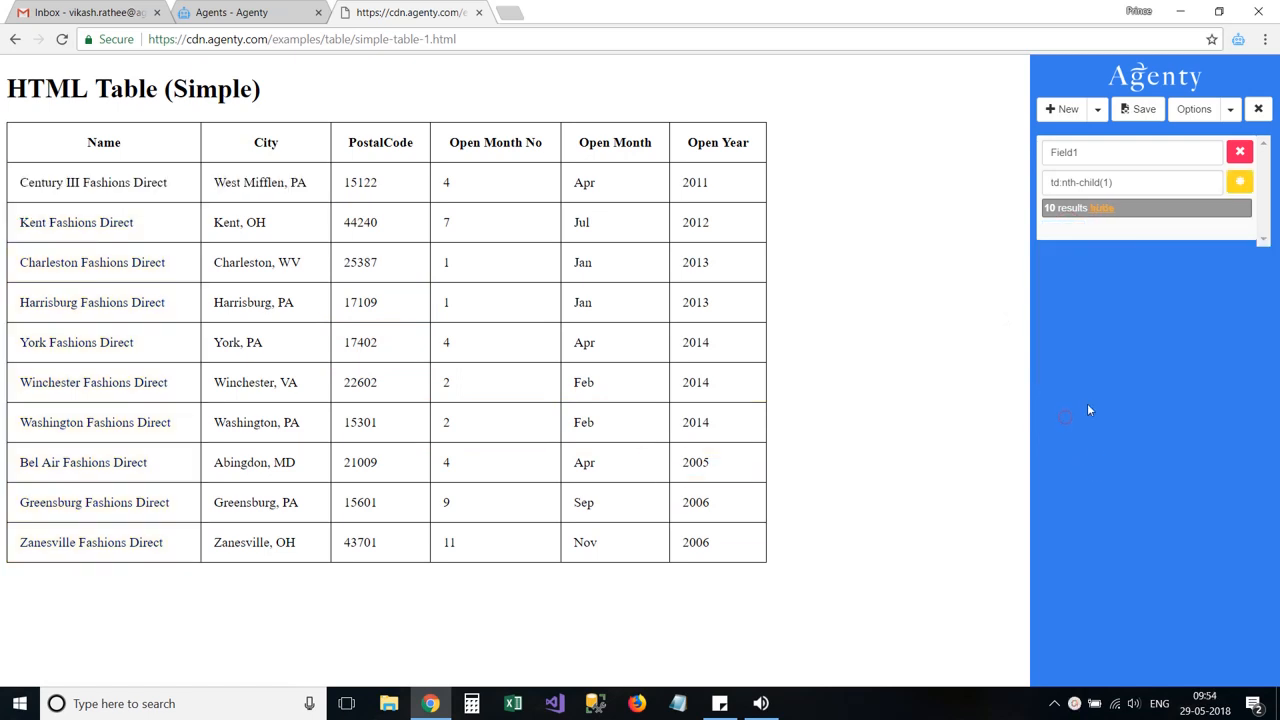
Start Field2 and pick the City cells as its selection.
click(1062, 108)
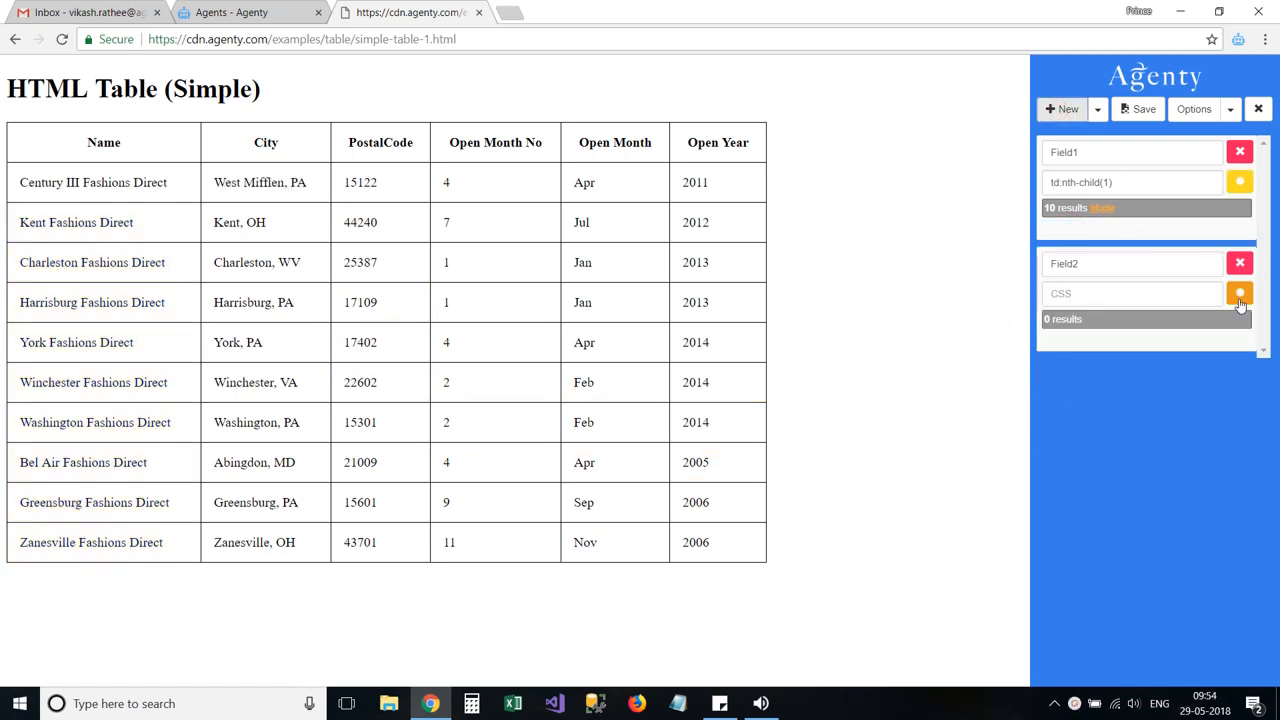
click(1240, 292)
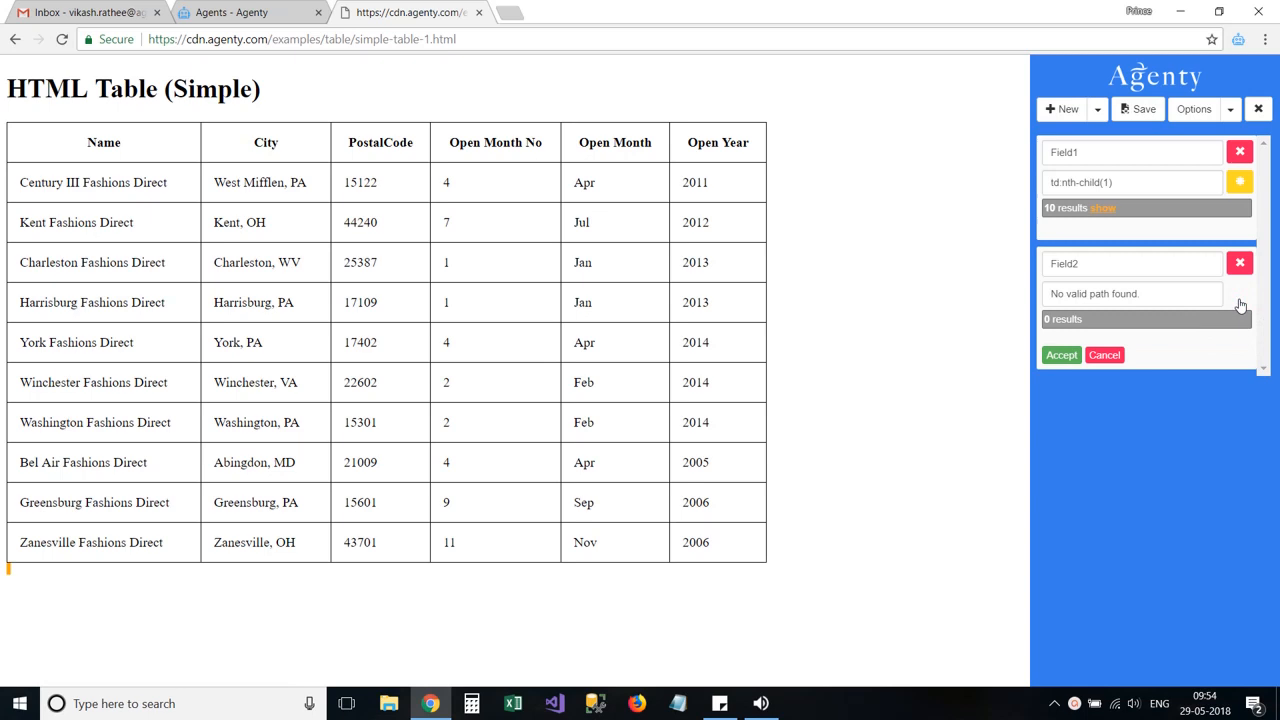
click(260, 182)
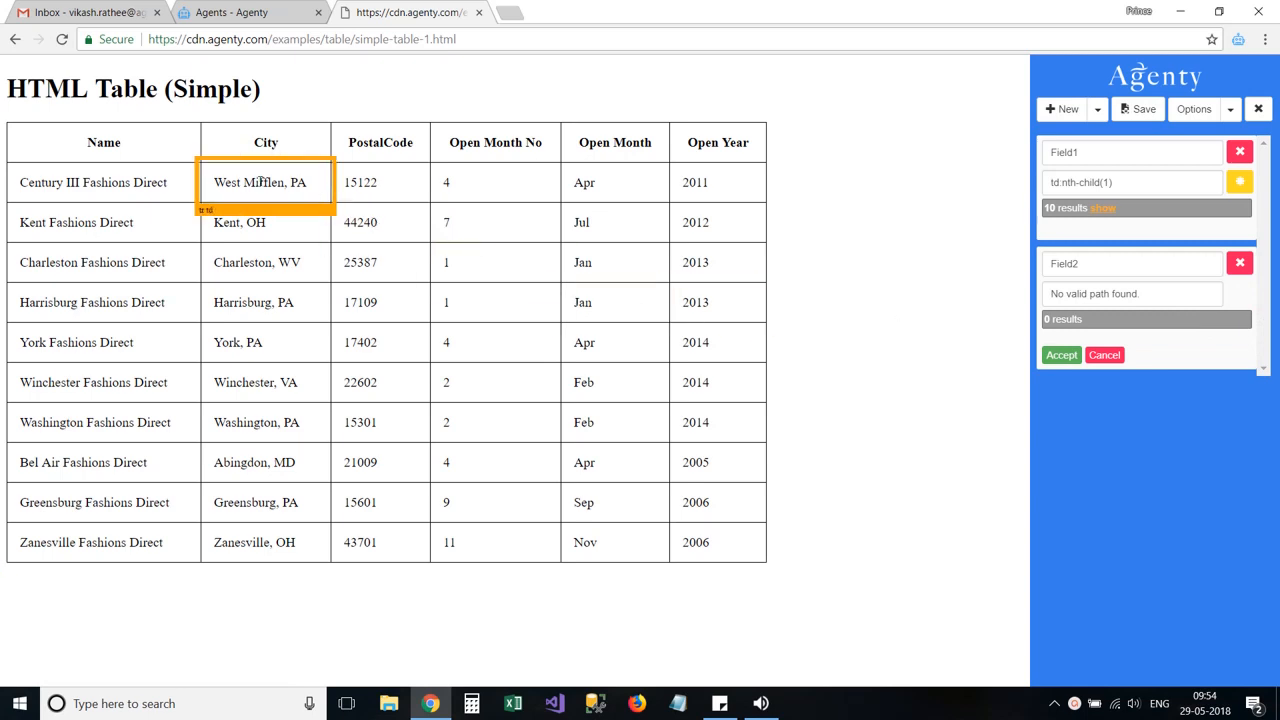
click(380, 182)
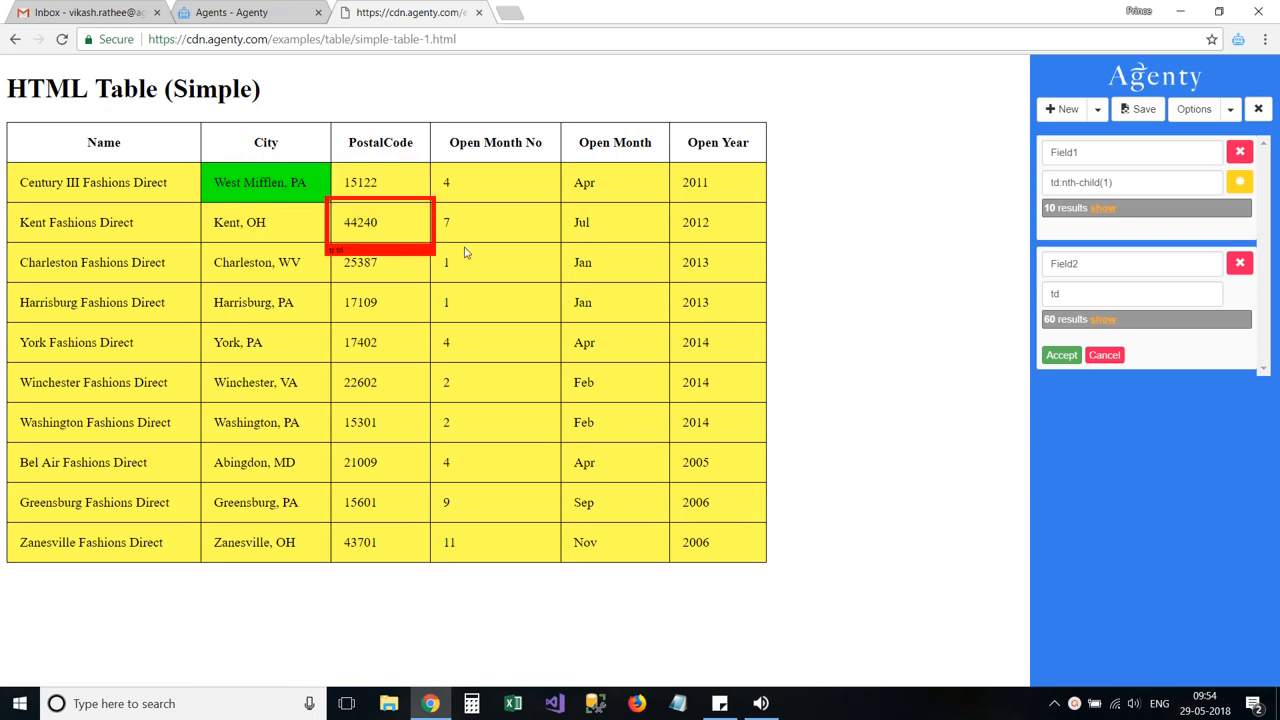
Refine Field2 to the 10 City values only, rejecting PostalCode cells, and accept it.
click(92, 382)
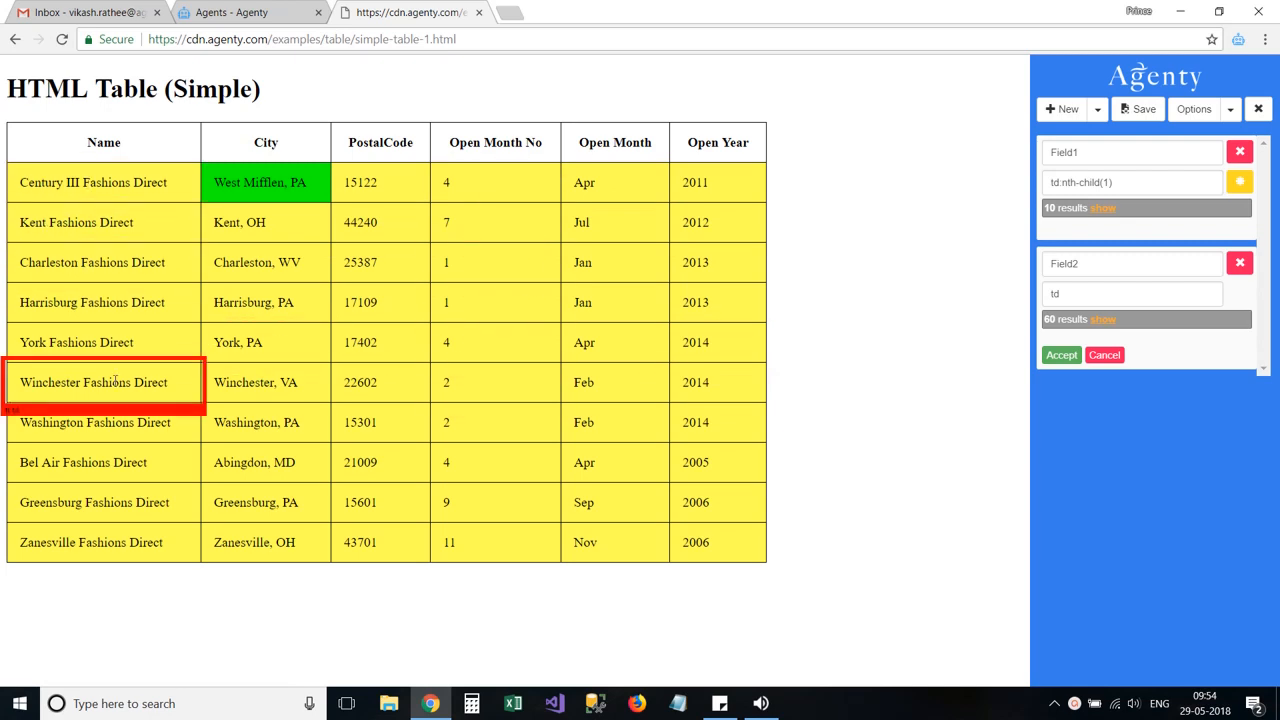
click(380, 182)
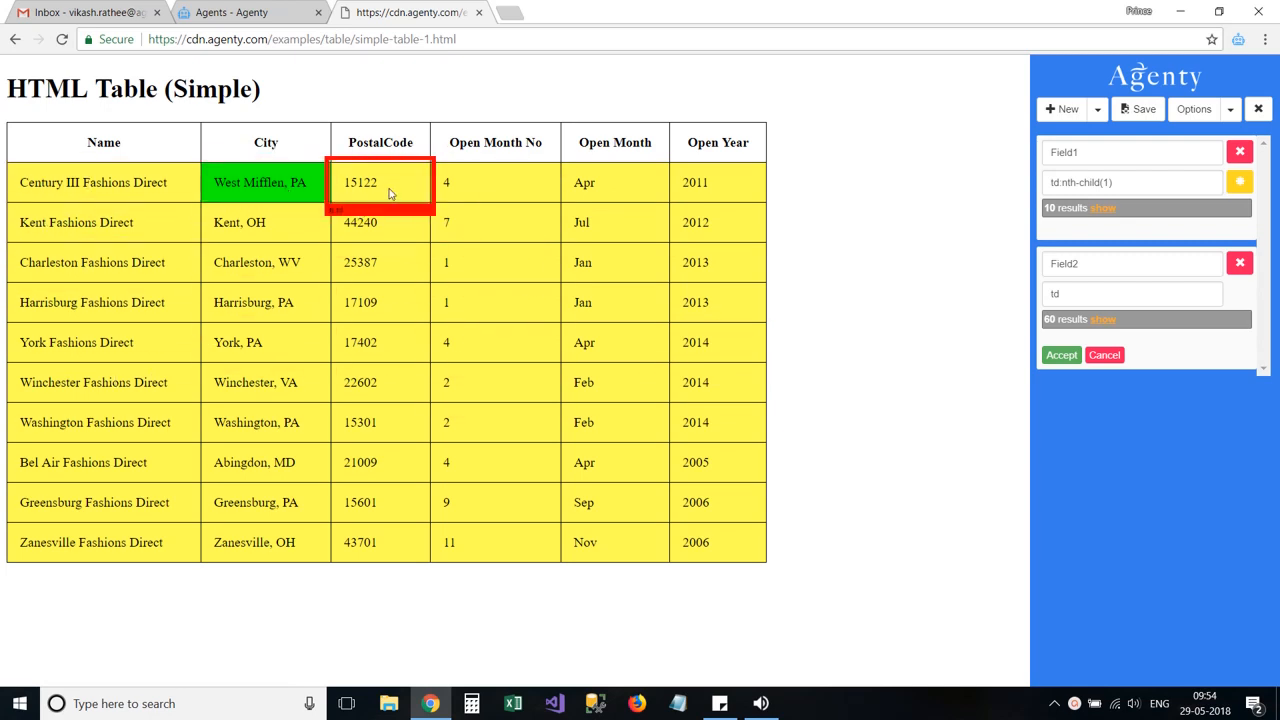
click(496, 182)
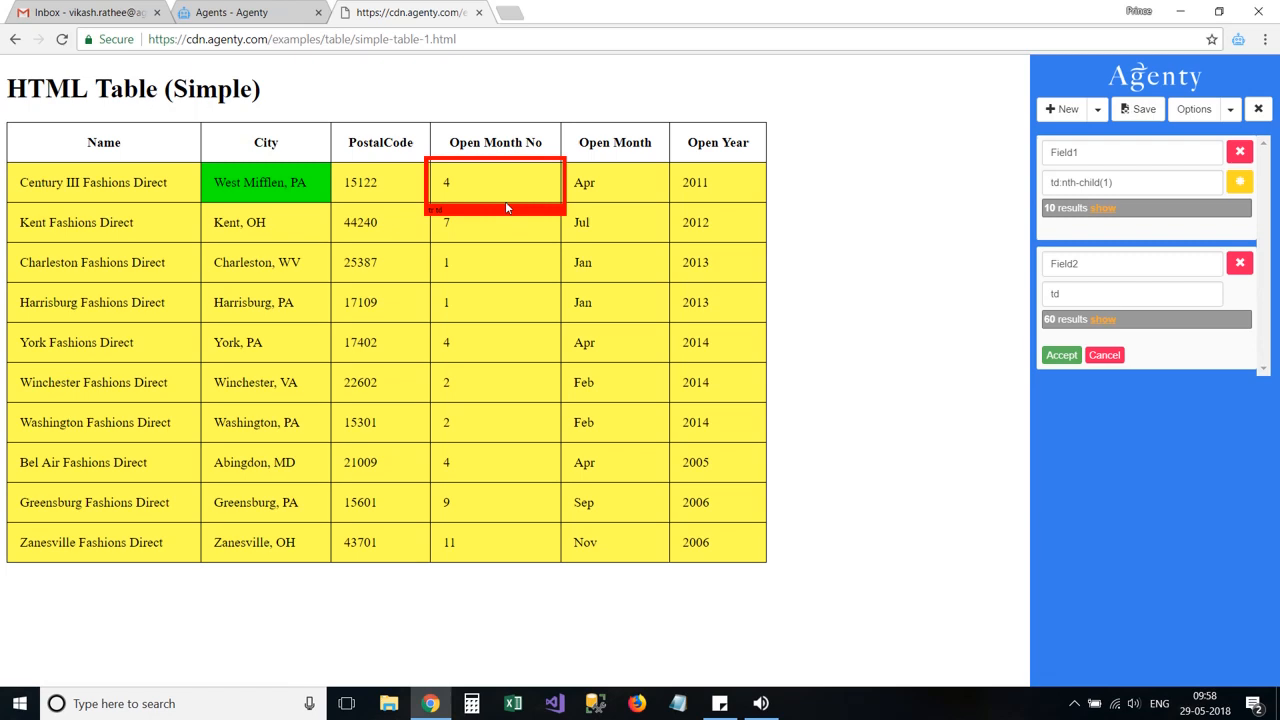
click(380, 182)
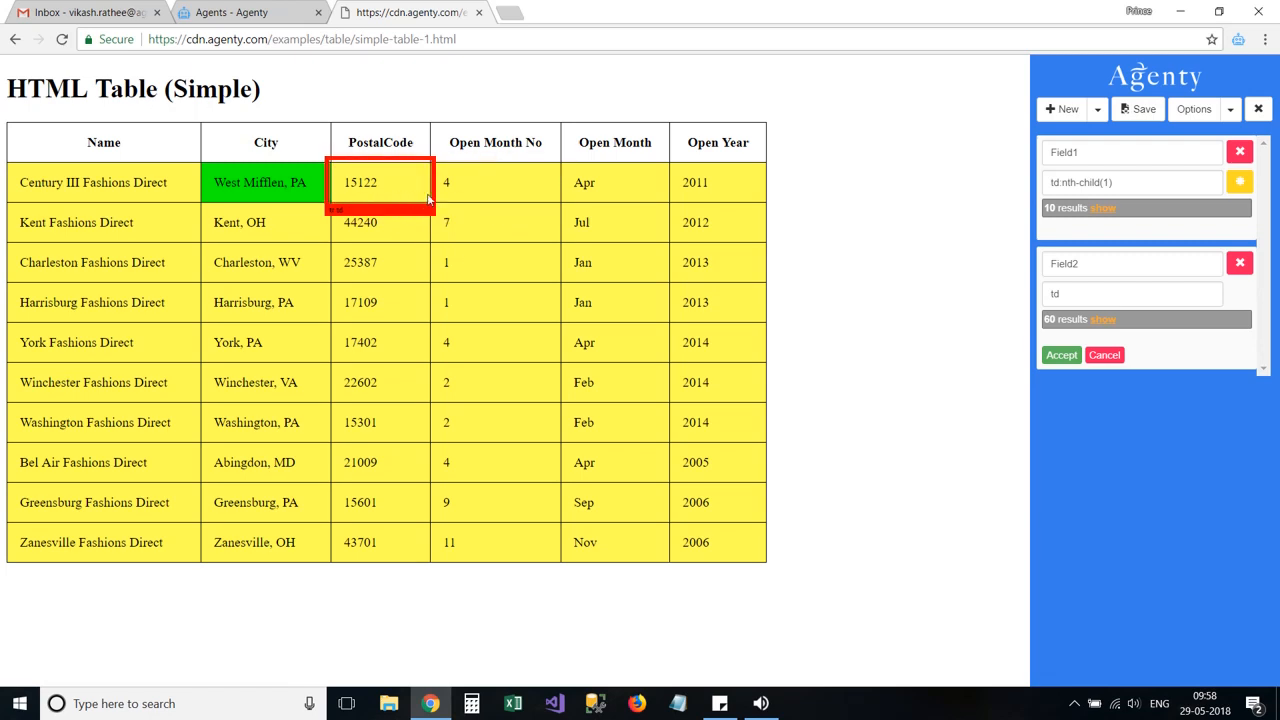
click(716, 502)
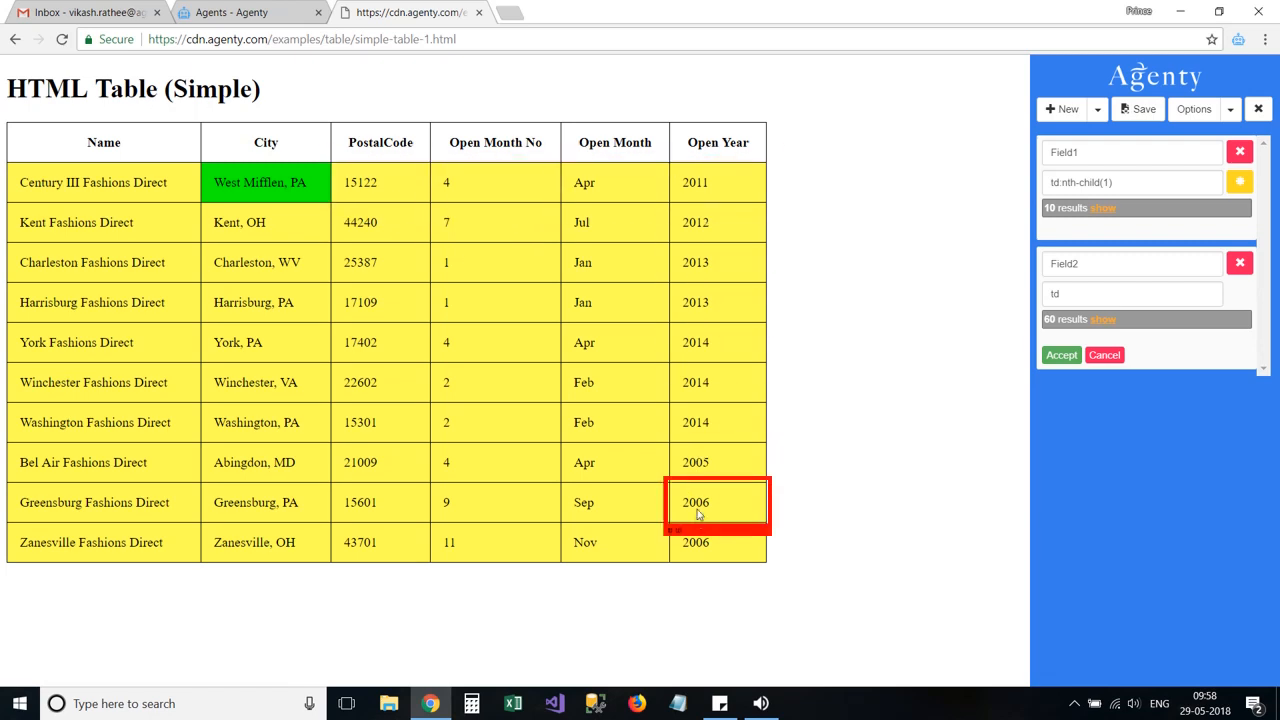
click(380, 182)
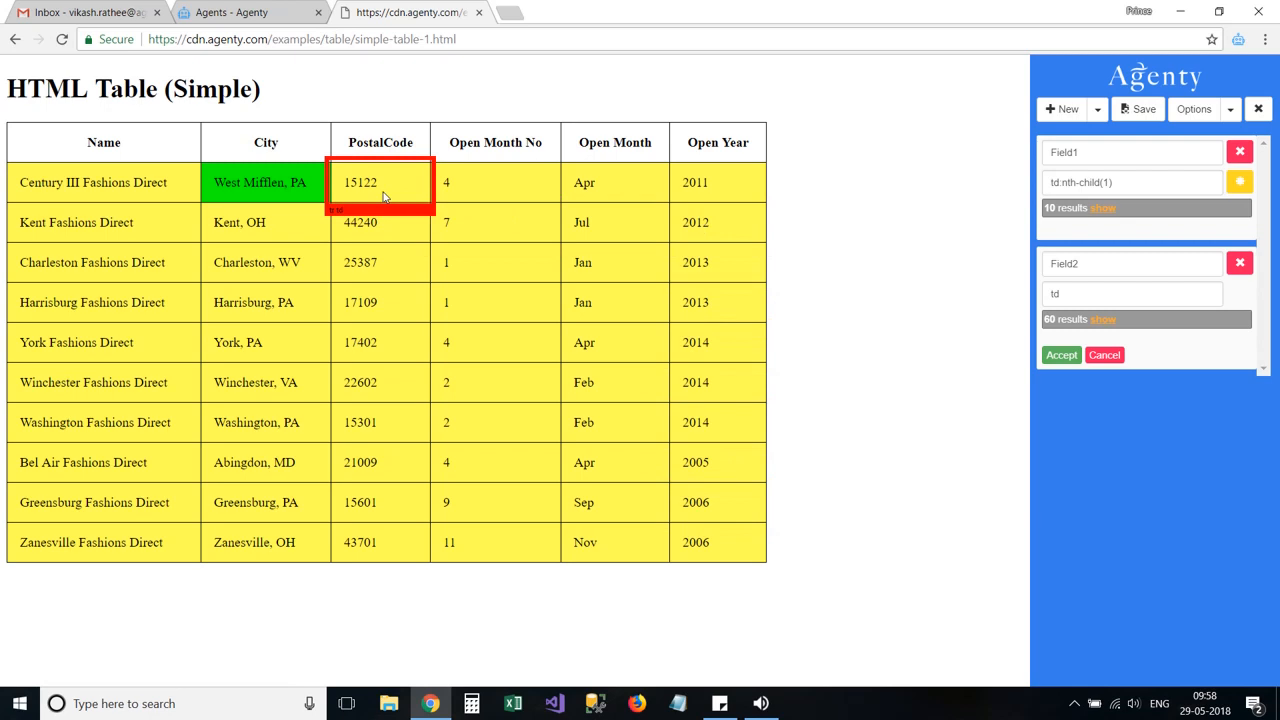
click(718, 302)
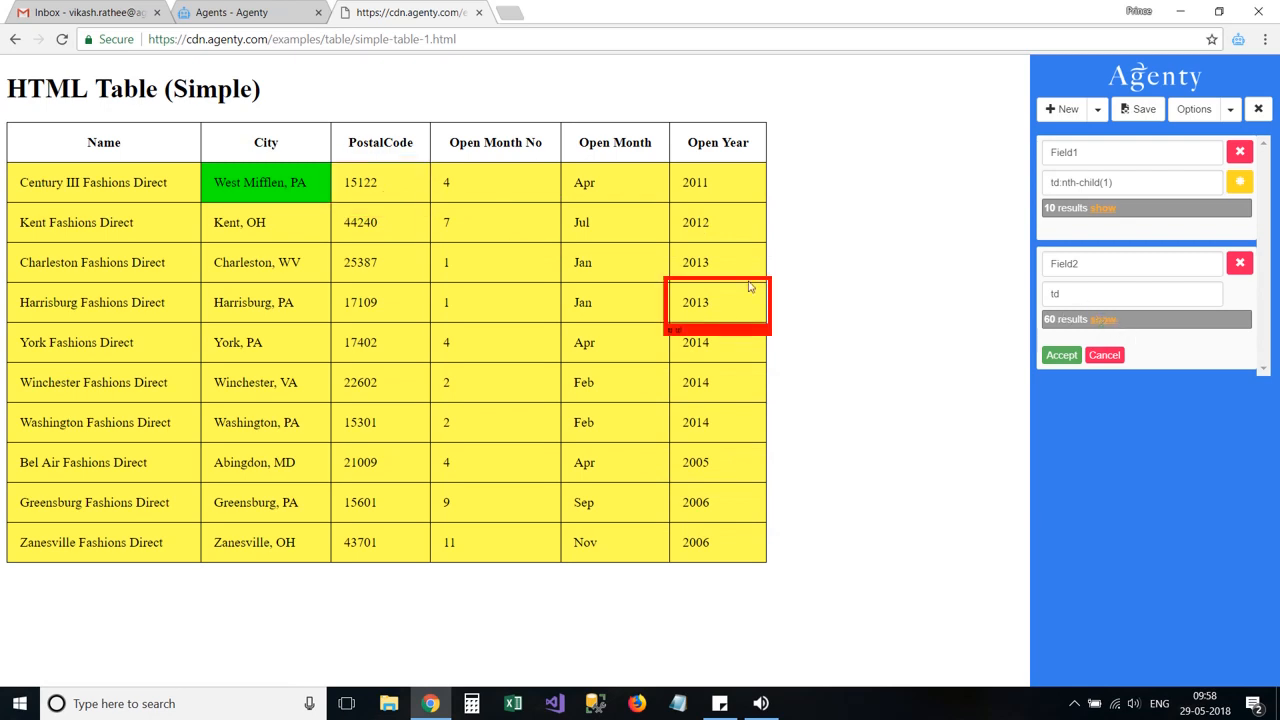
click(380, 182)
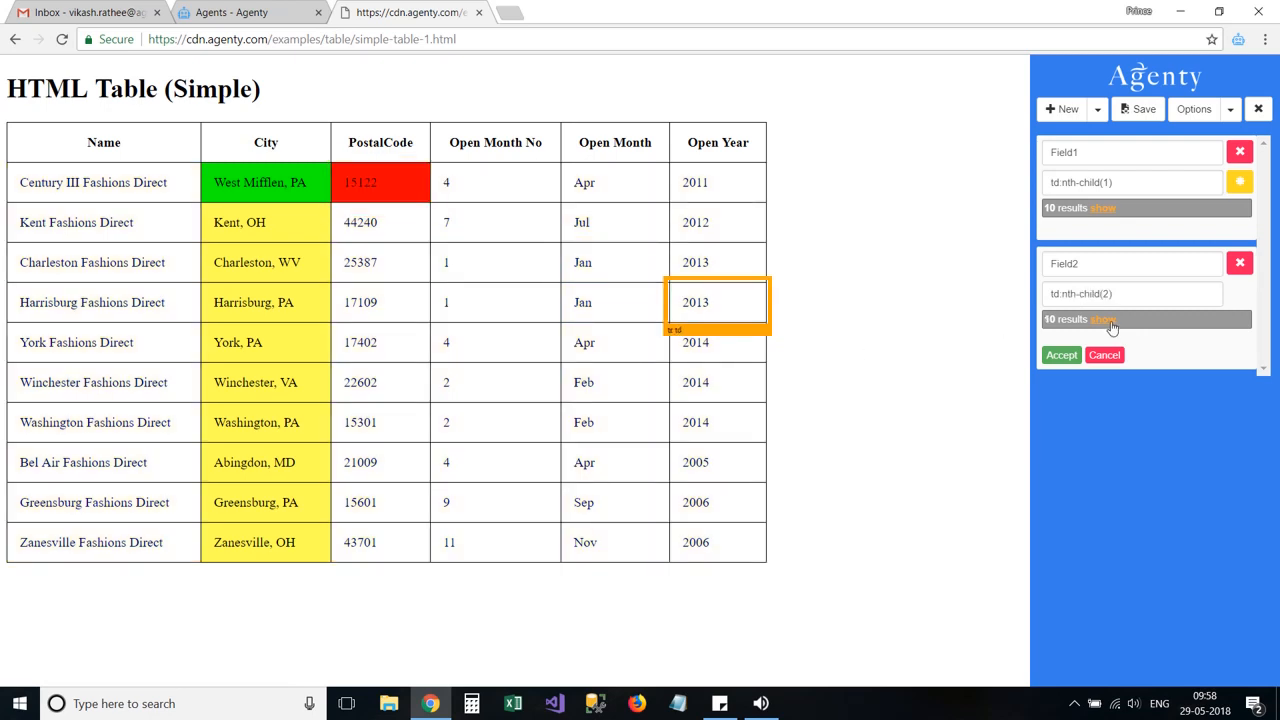
click(1102, 320)
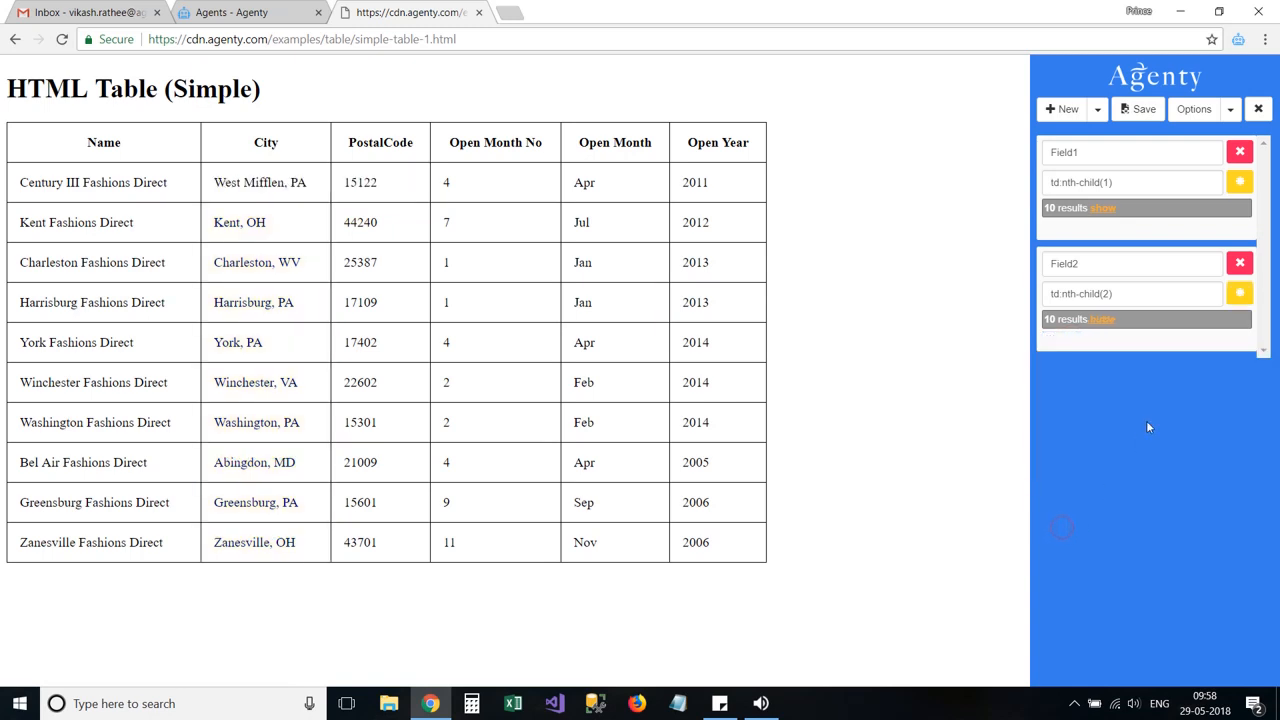
mouse_move(1064, 108)
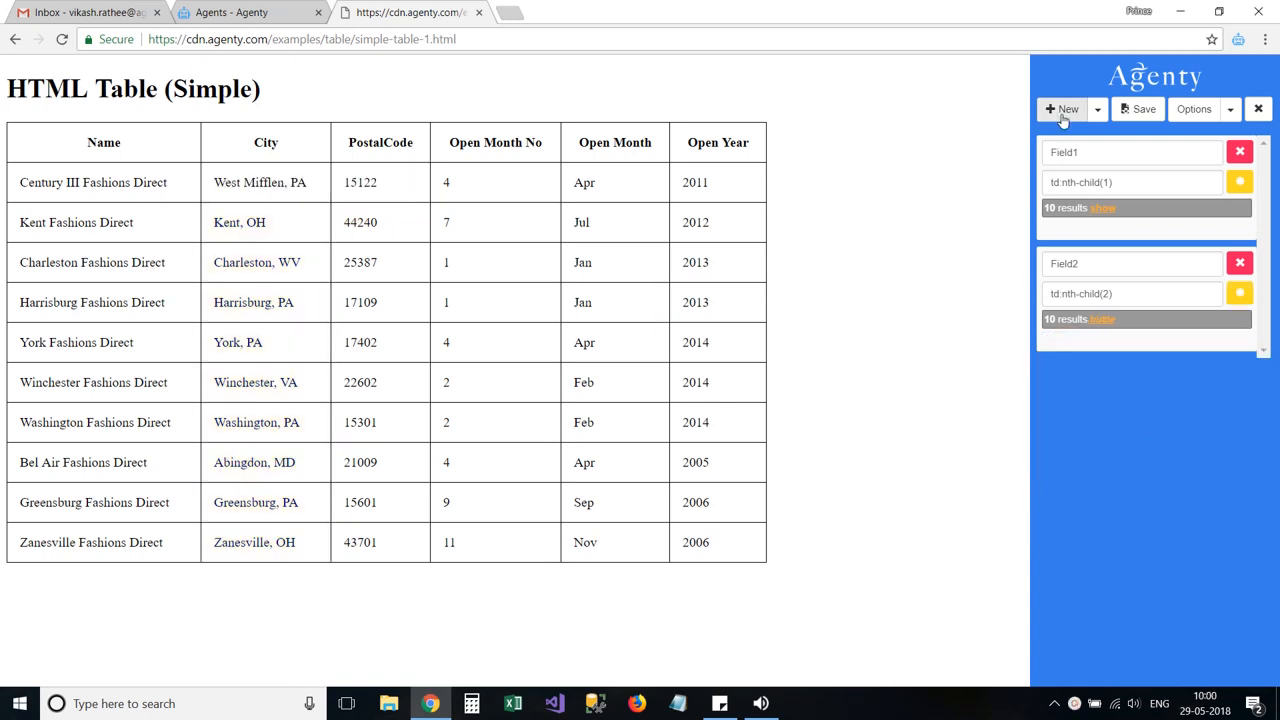
Add Field3 with the 10 postal codes and Field4 with the Open Month No values, and begin Field5.
click(1064, 108)
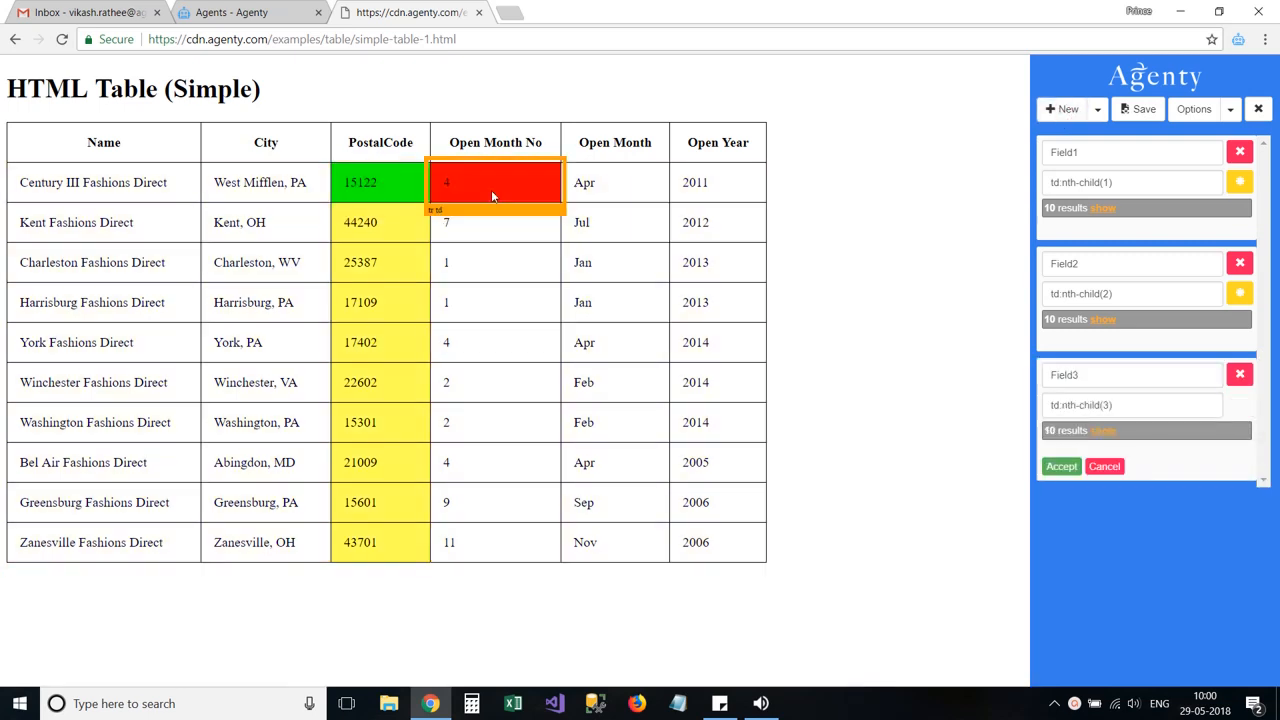
click(1100, 430)
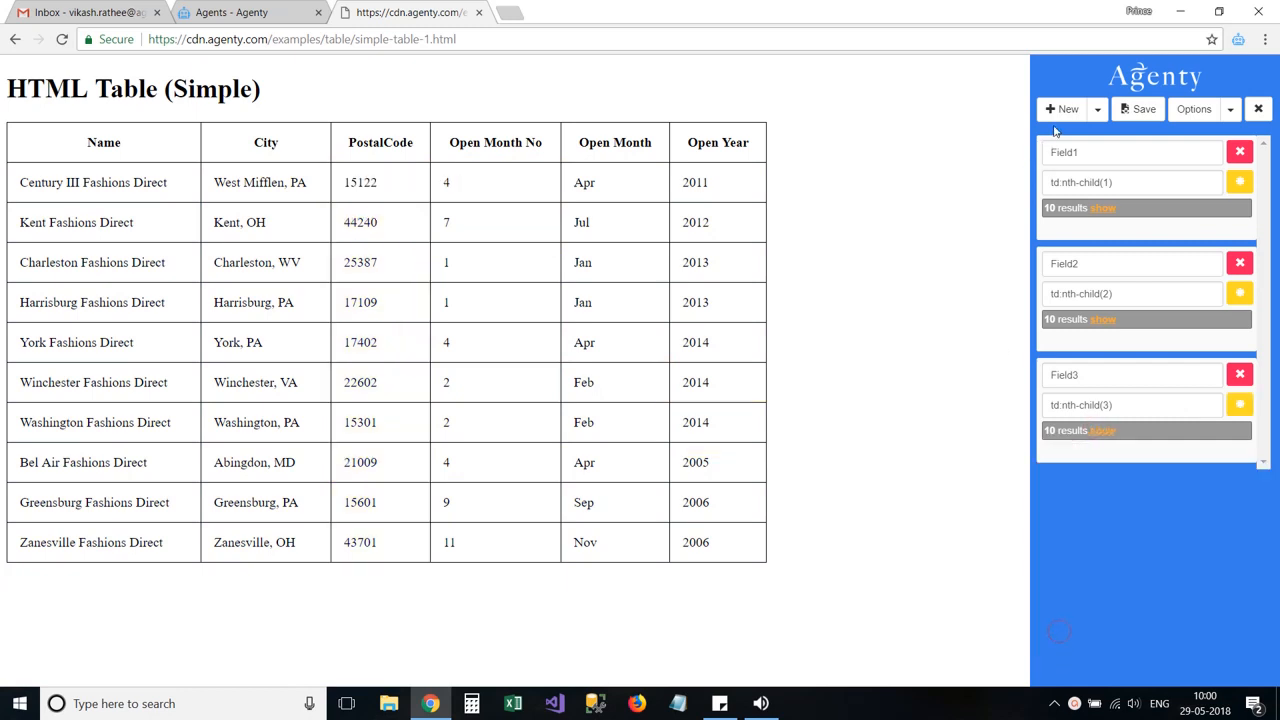
click(1060, 108)
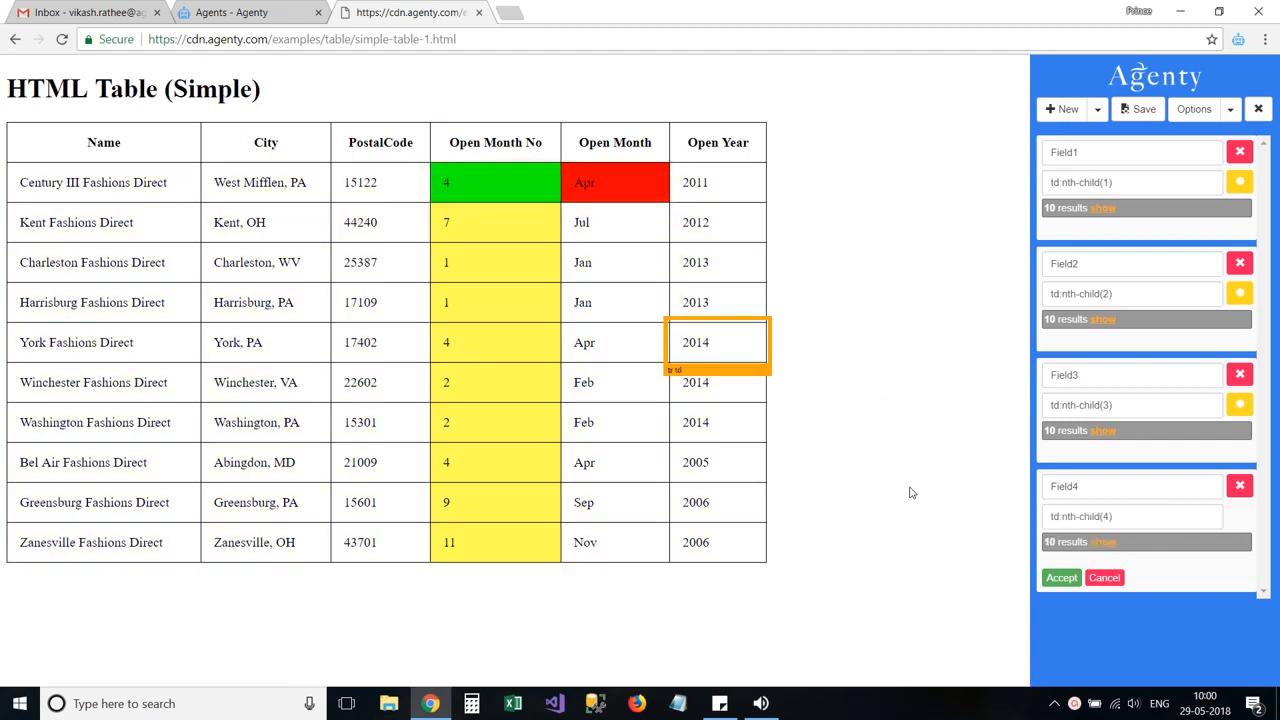
click(1104, 540)
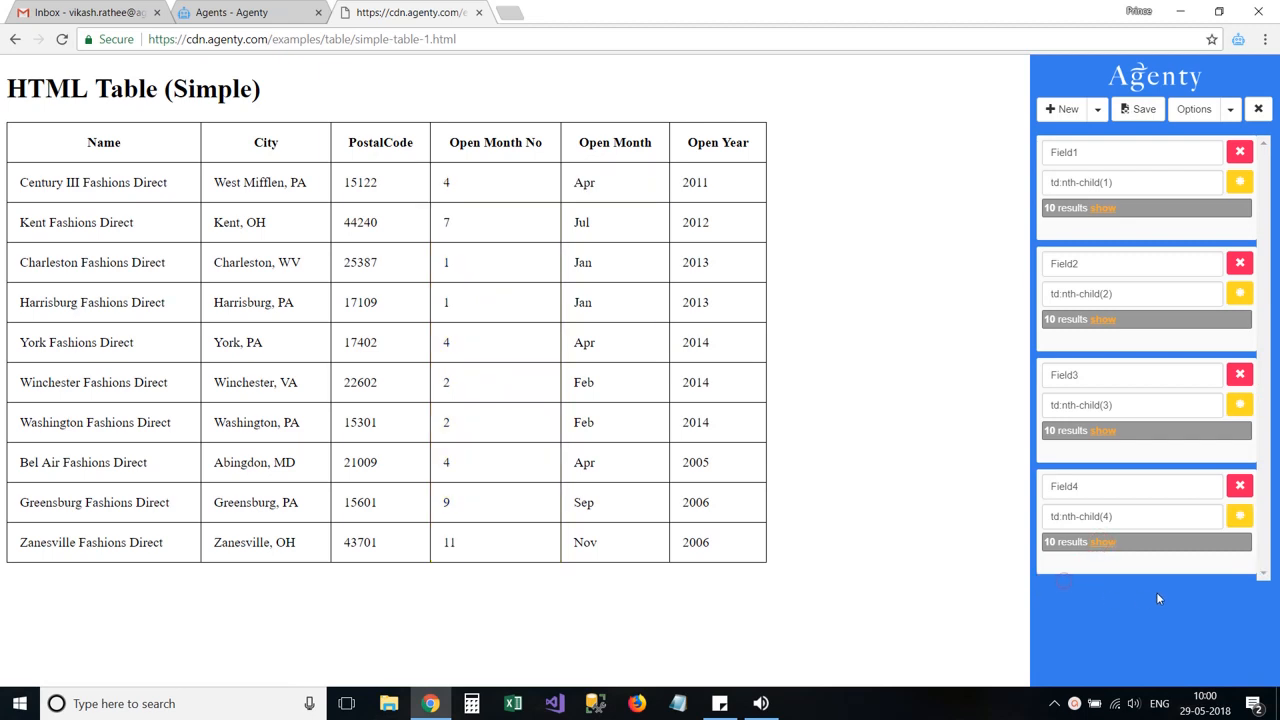
click(1062, 108)
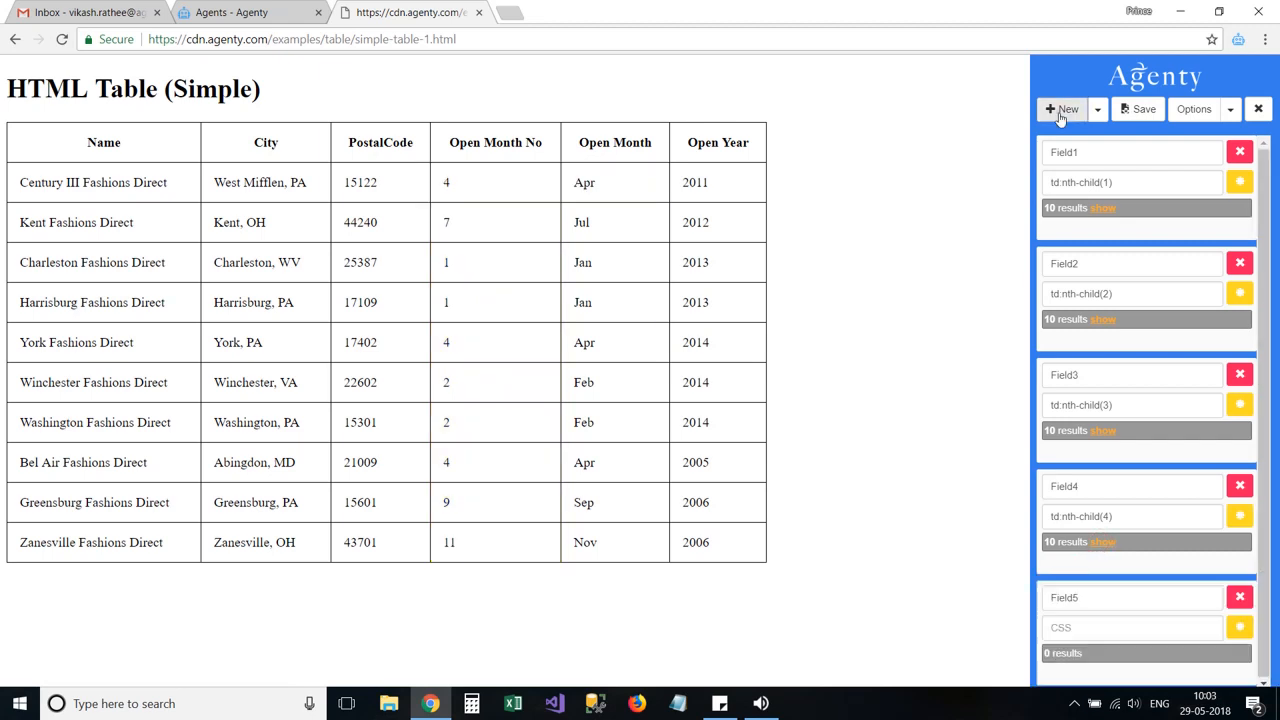
Set Field5's selector to td:nth-child(5) so it captures the 10 Open Month names, and accept it.
click(1132, 628)
text(td)
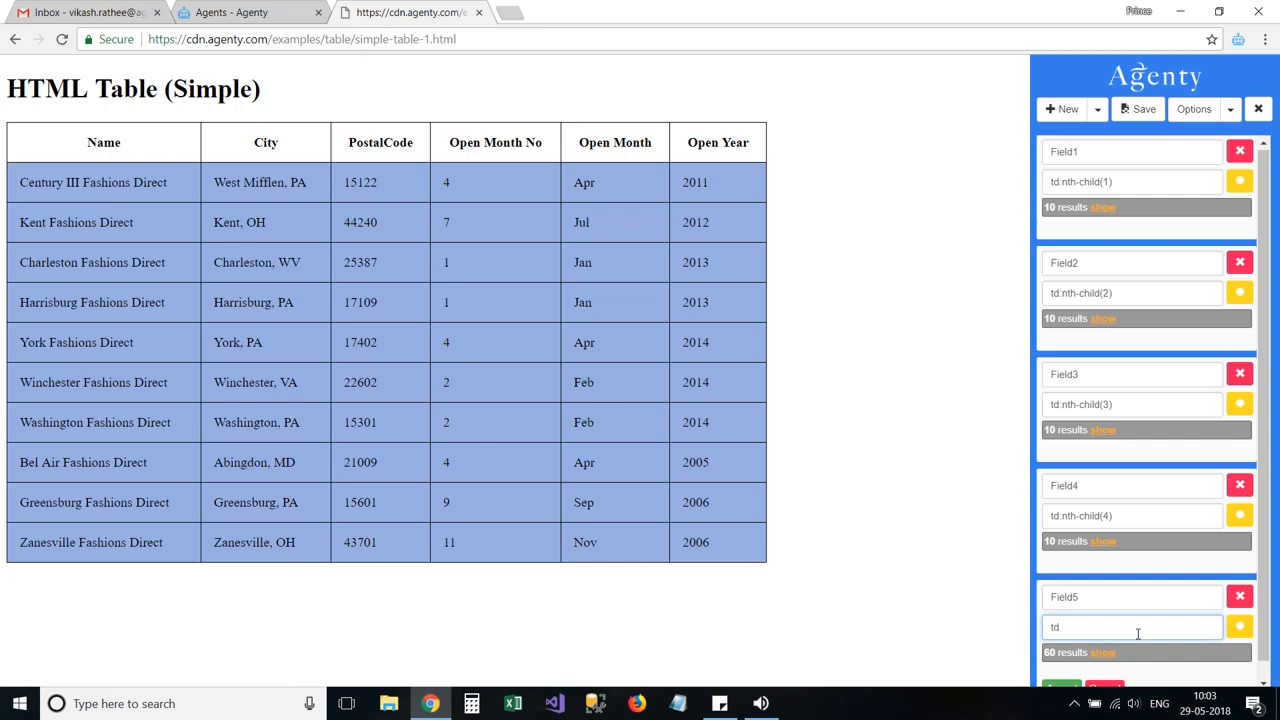
click(1130, 628)
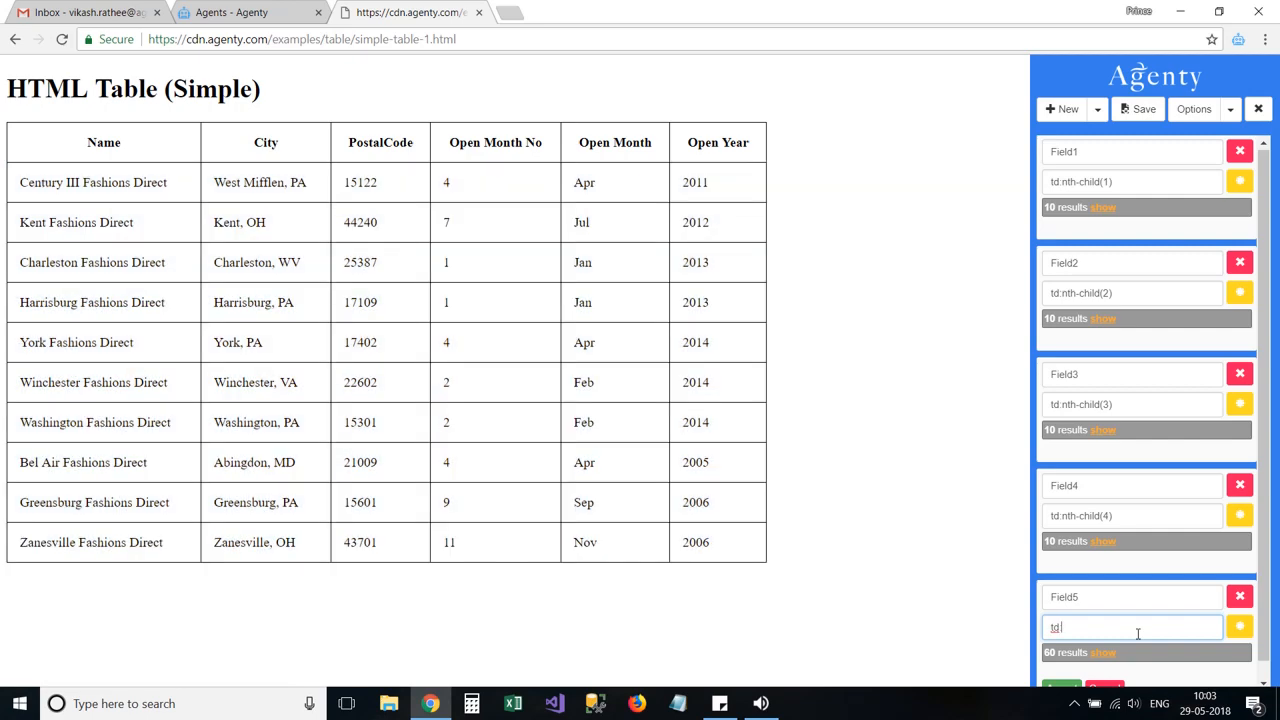
text(:nth-child(5)
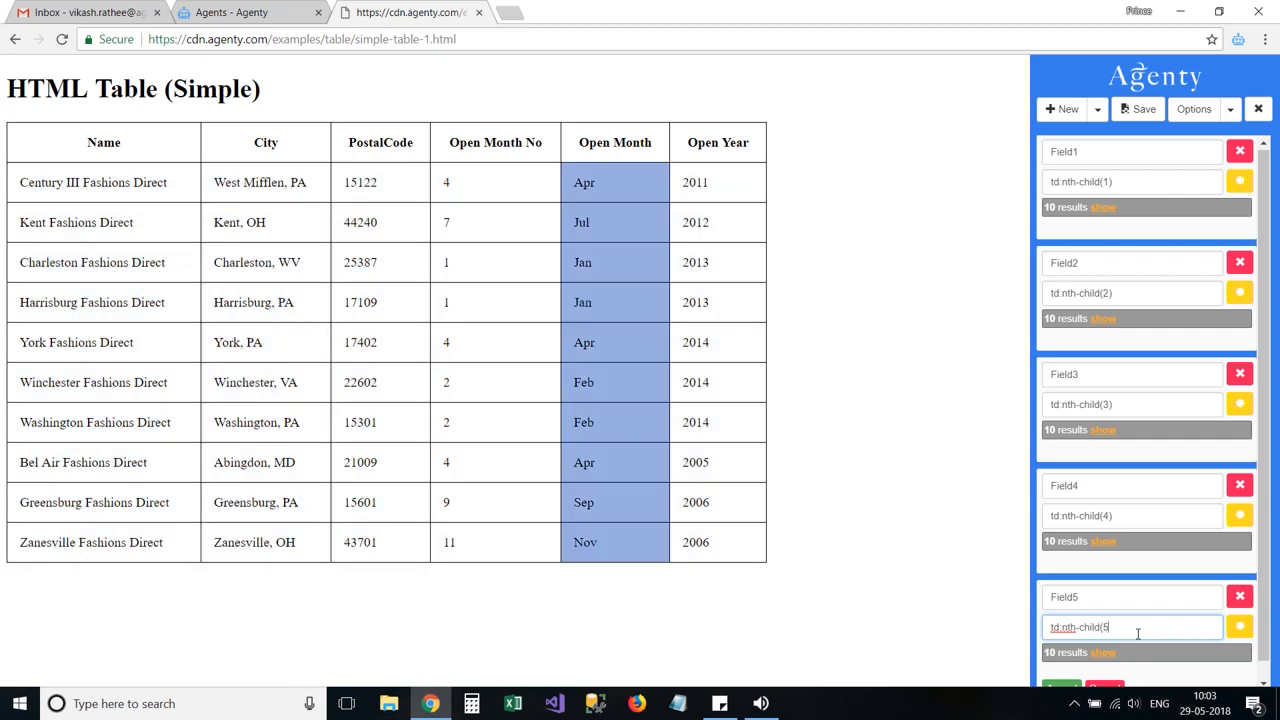
scroll(down, 3)
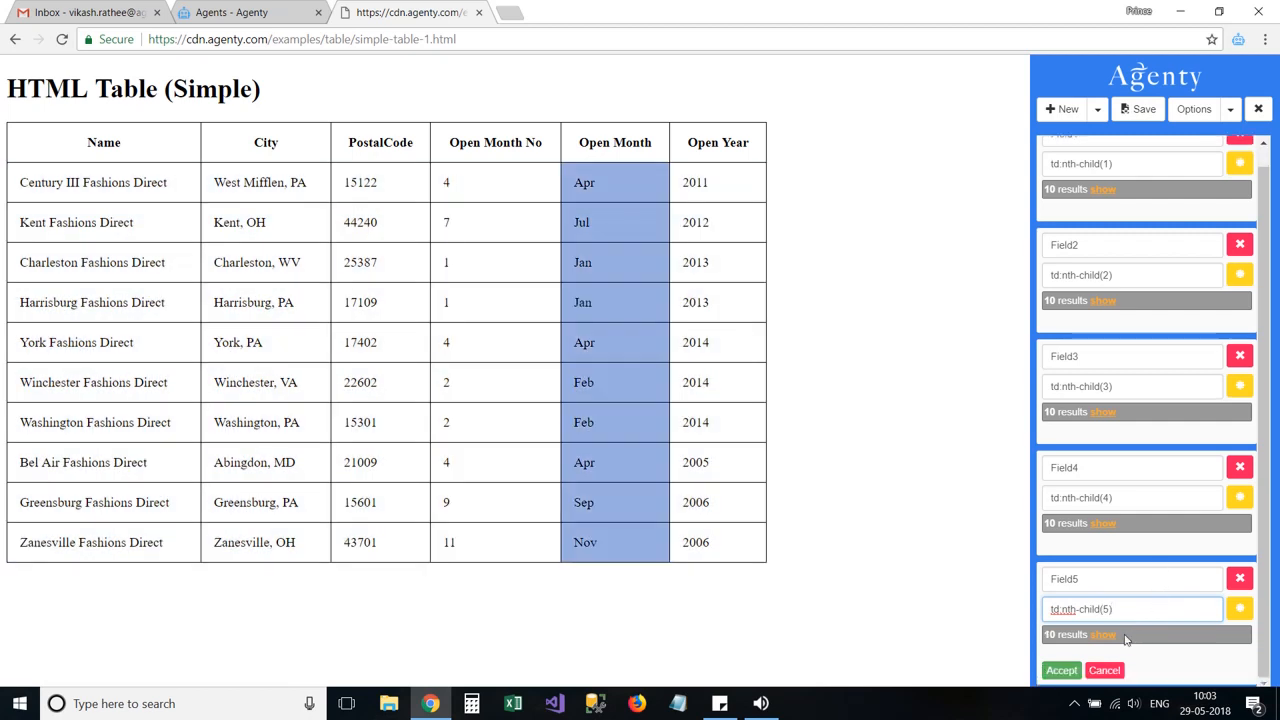
click(1102, 634)
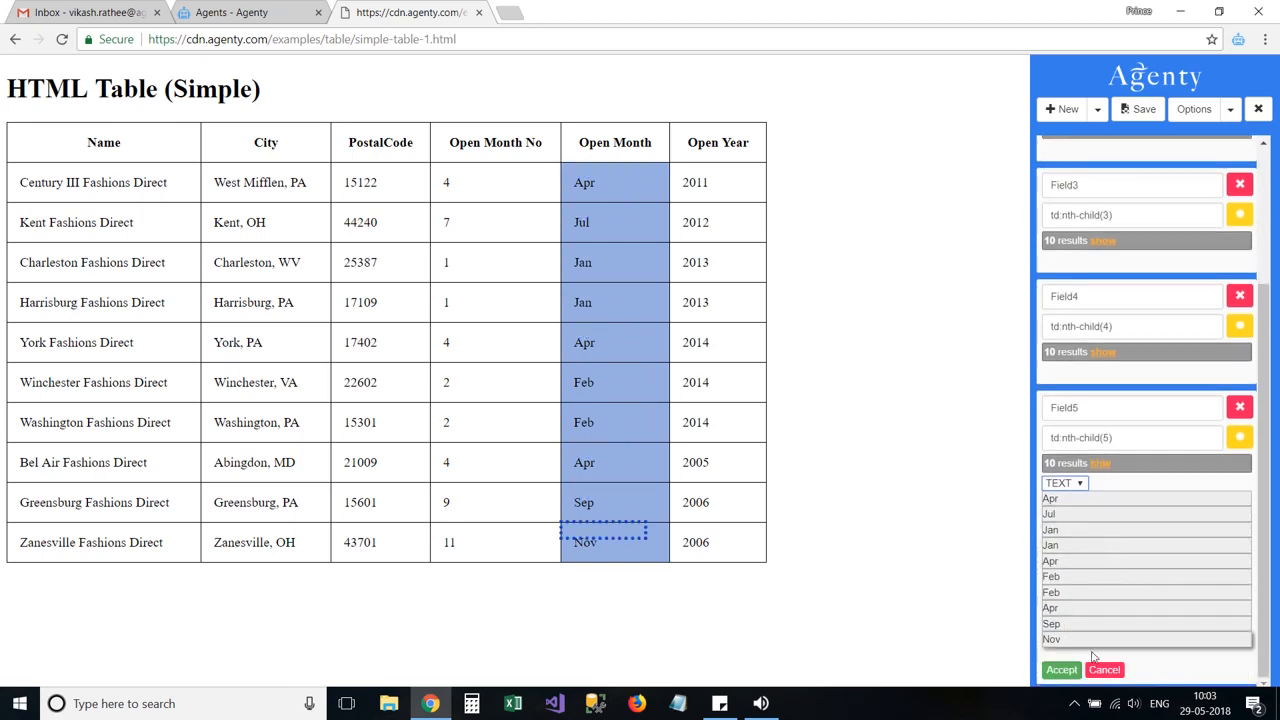
click(1060, 668)
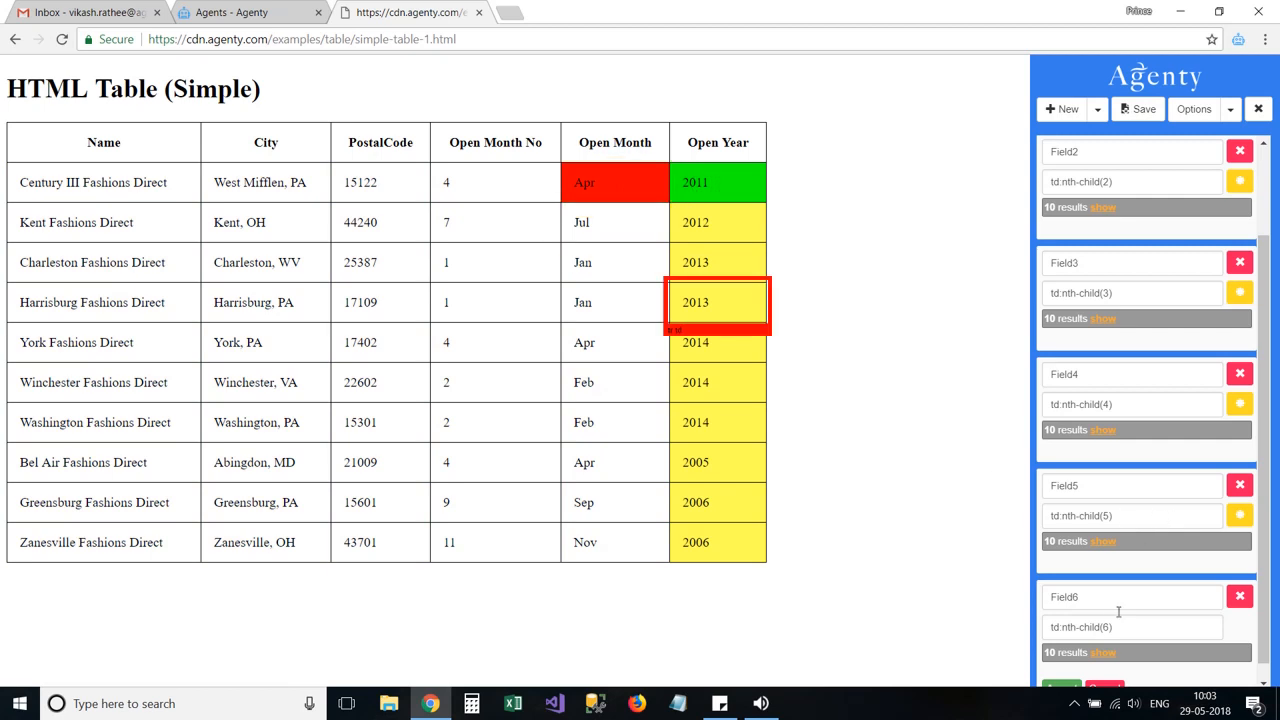
Switch Field6's Open Year extraction from HTML to TEXT and accept it.
click(1104, 652)
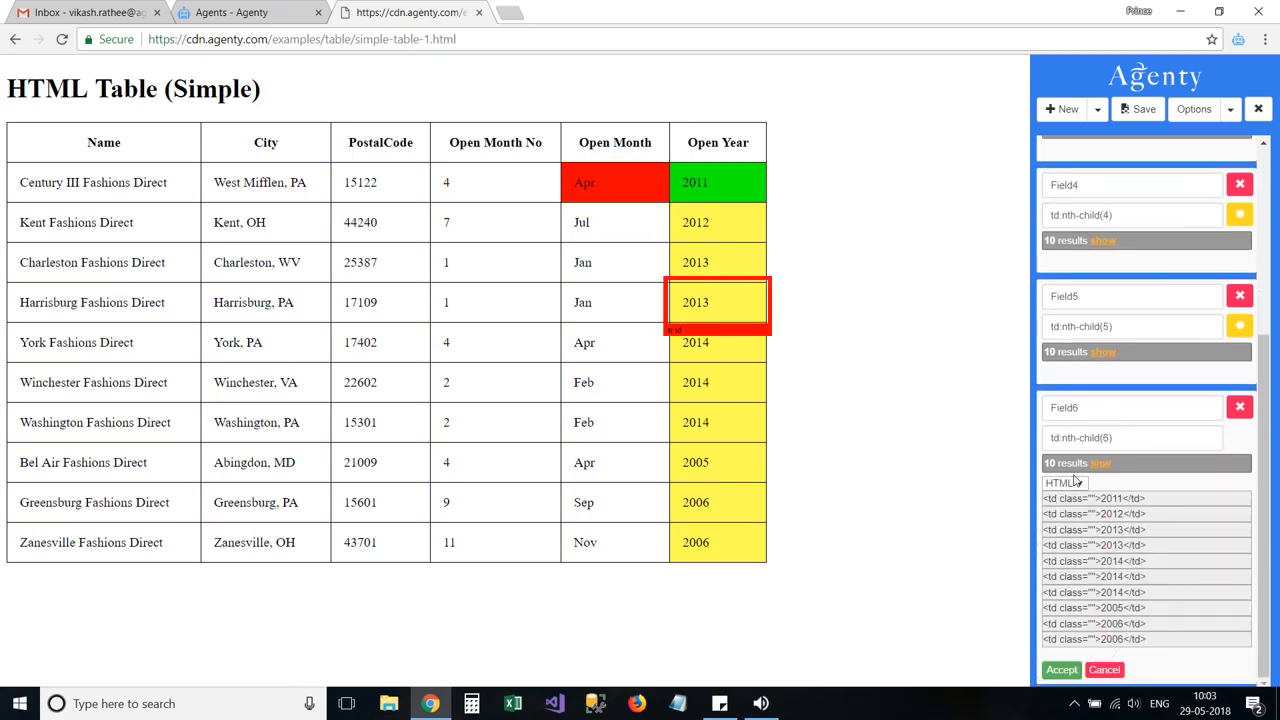
click(1064, 482)
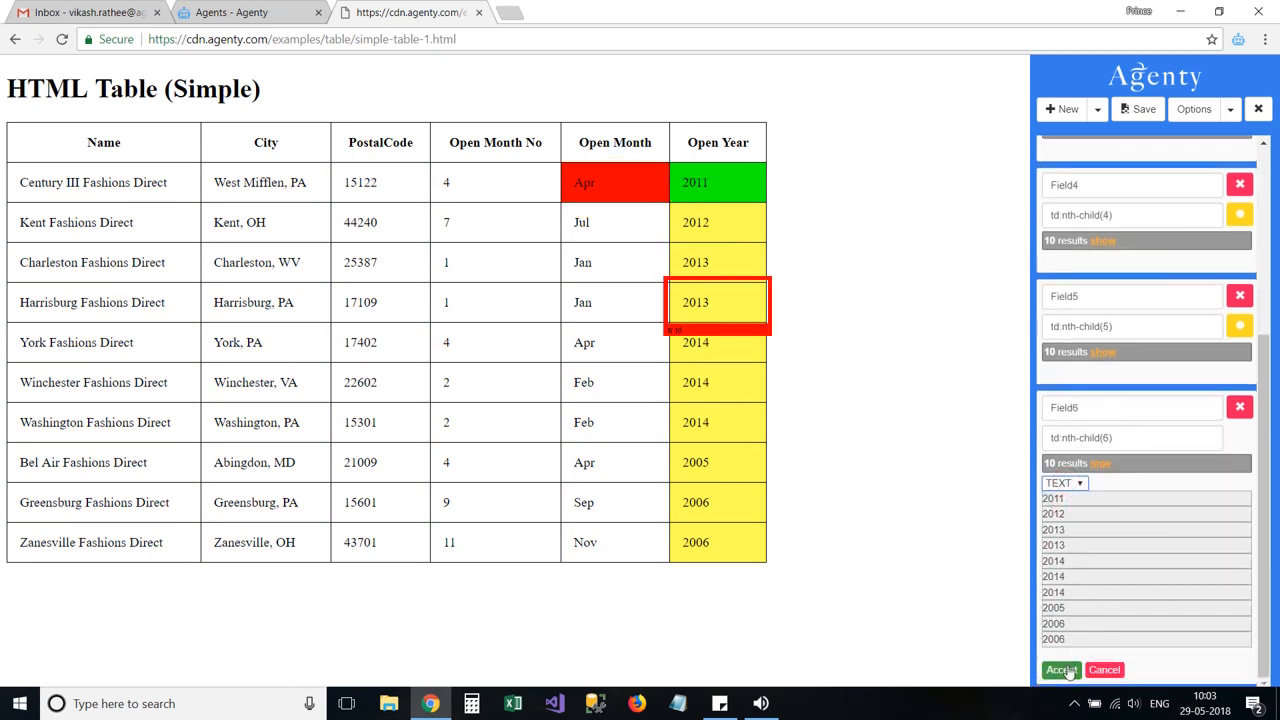
click(1060, 670)
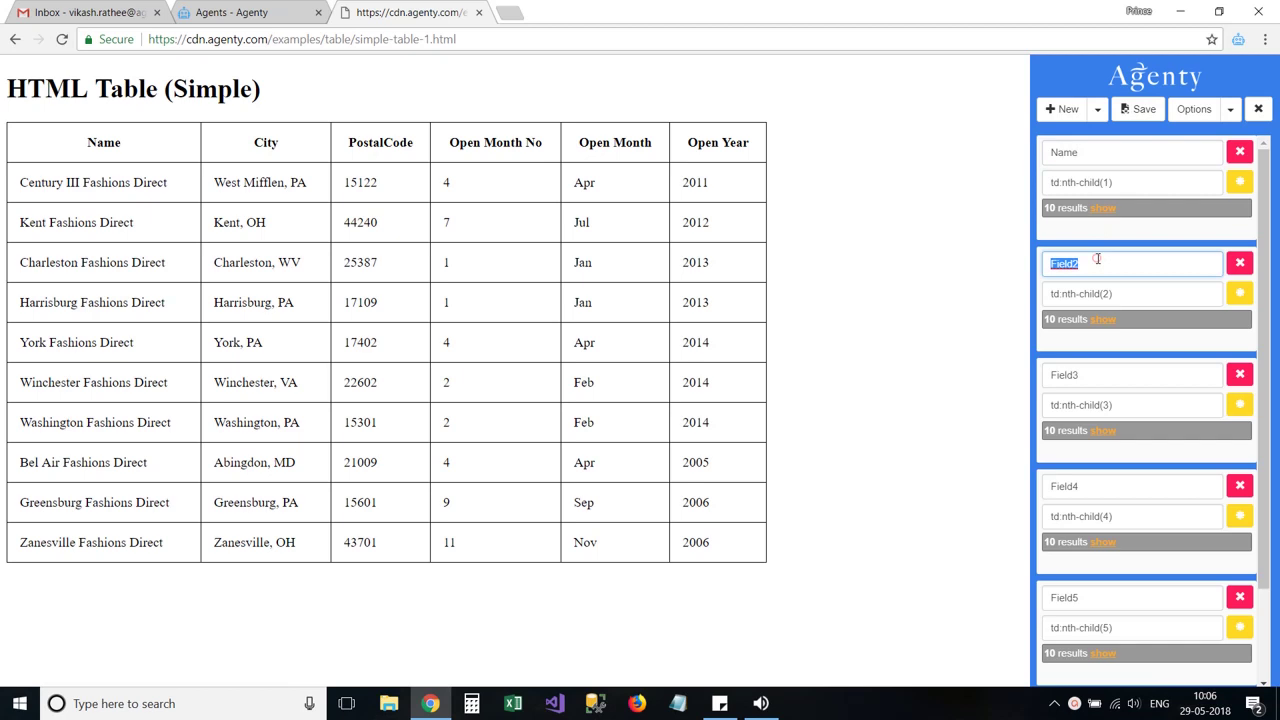
Name the fields City, PostalCode, OpenMonthNo, OpenMonth and OpenYear, then start saving the agent.
text(City)
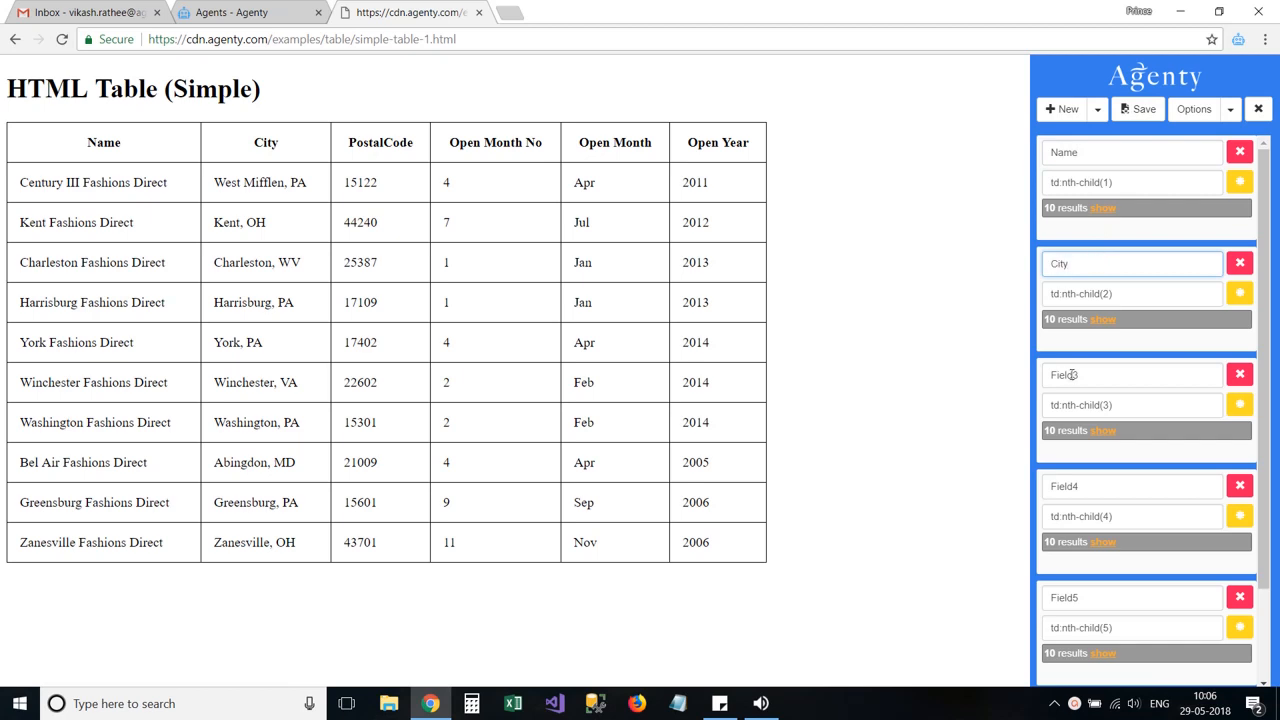
text(PostalCode)
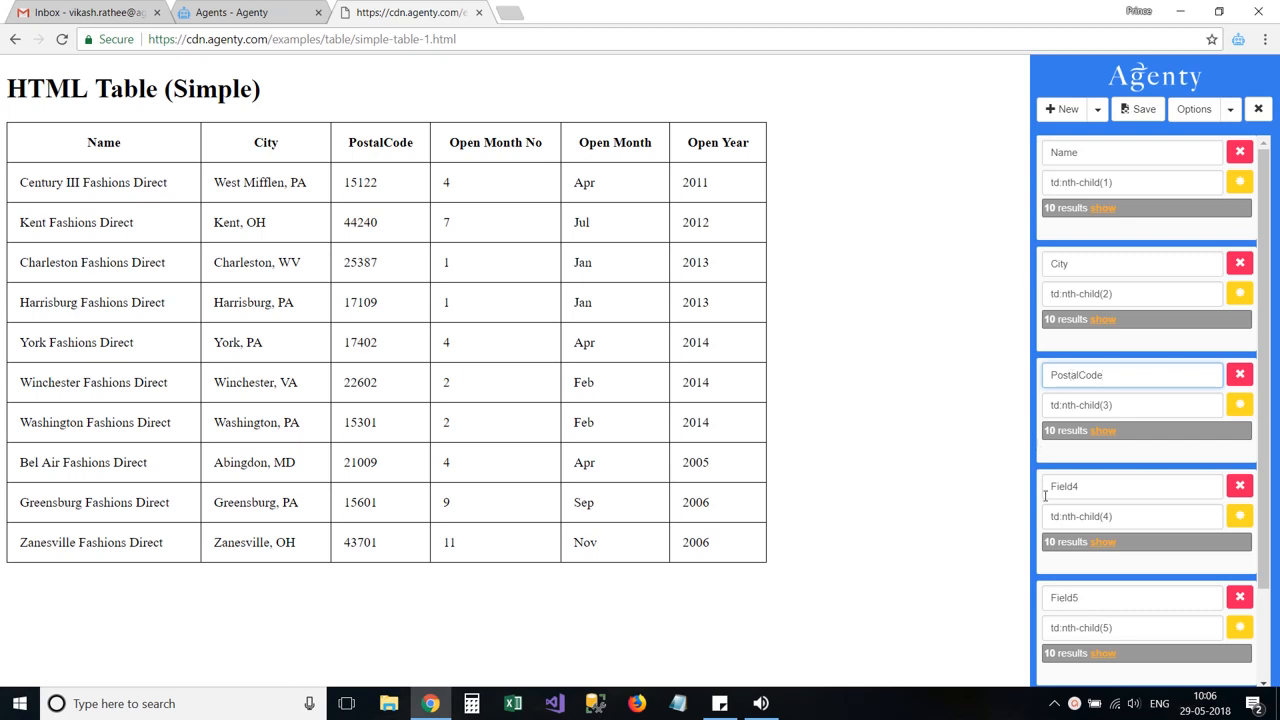
text(Op)
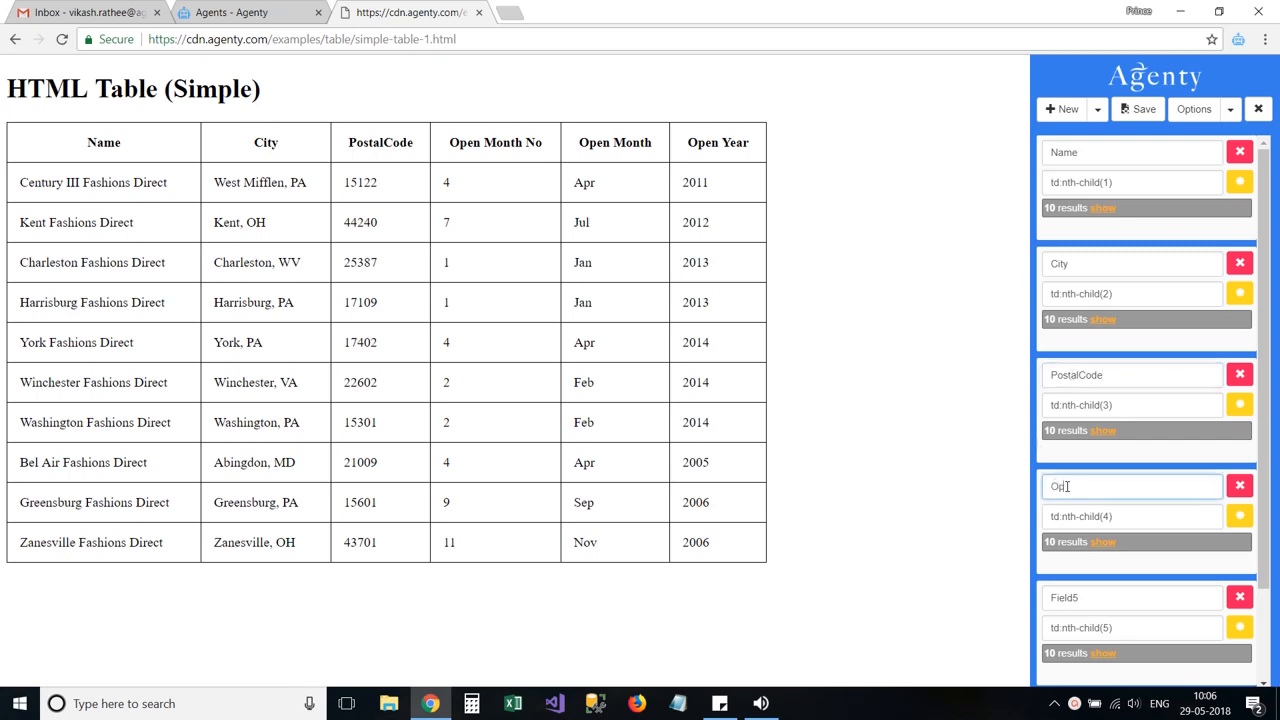
text(enMonthNo)
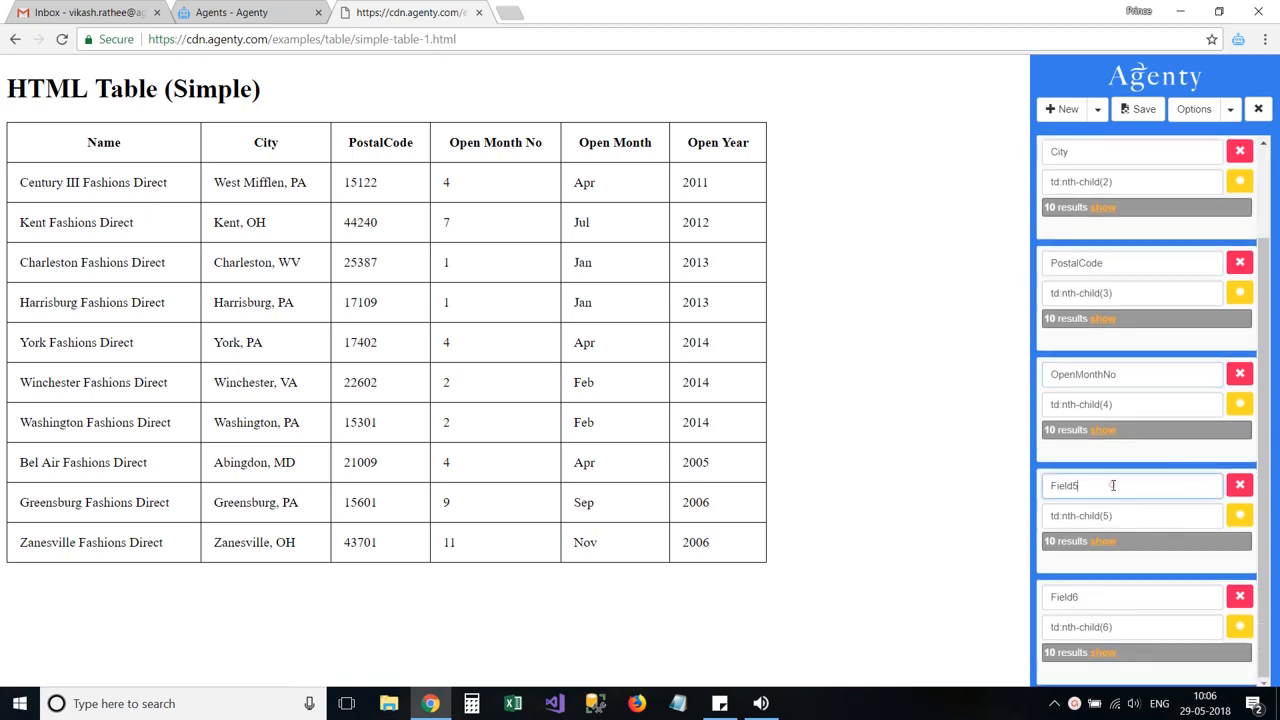
text(OpenMonth)
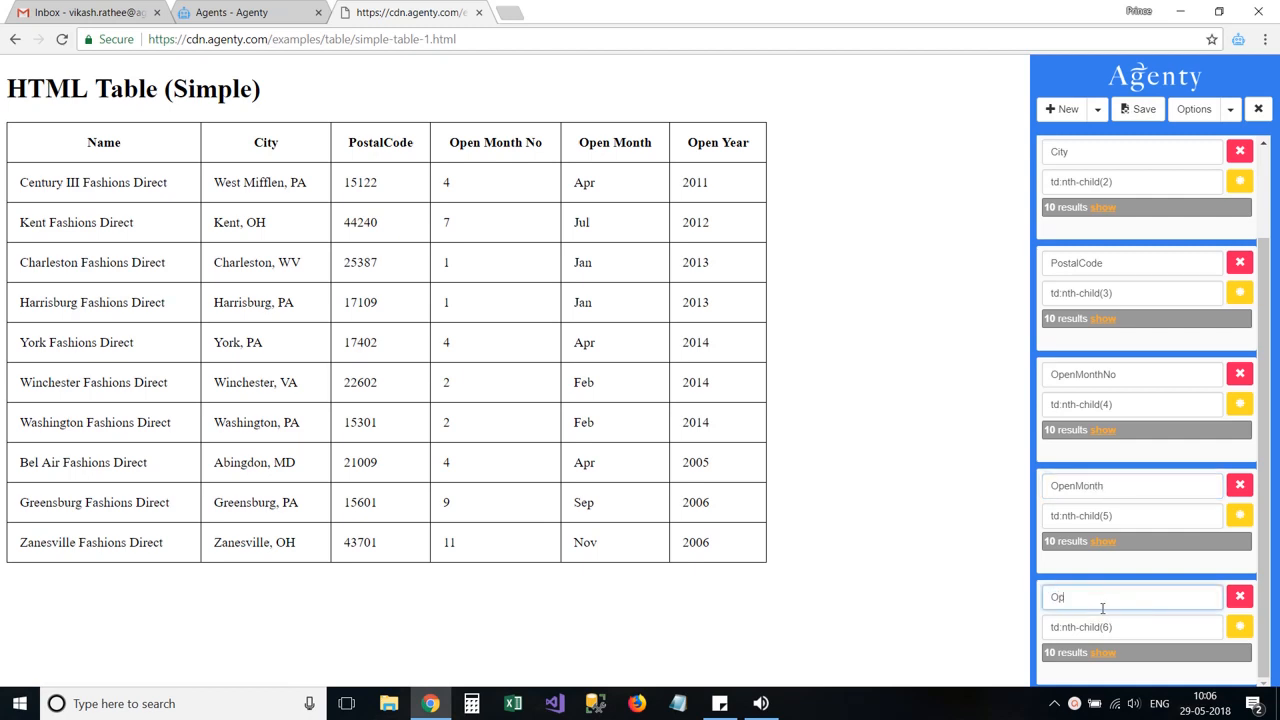
text(enYear)
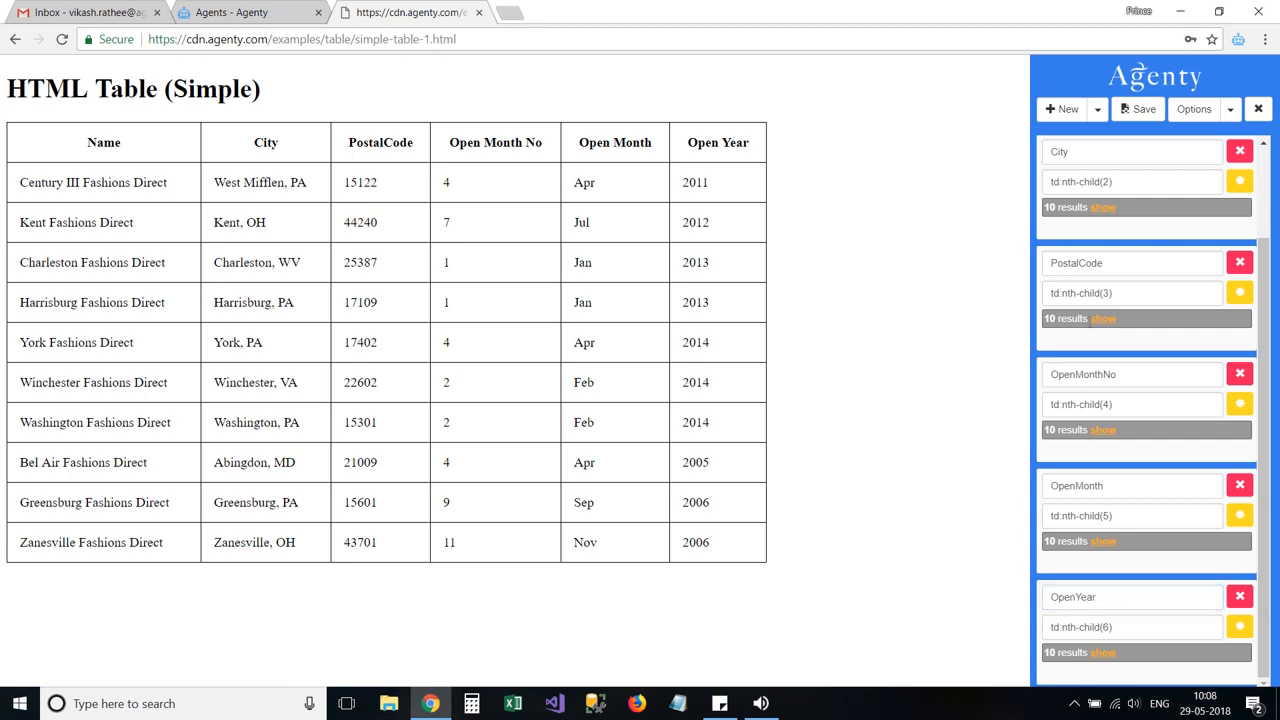
click(1136, 108)
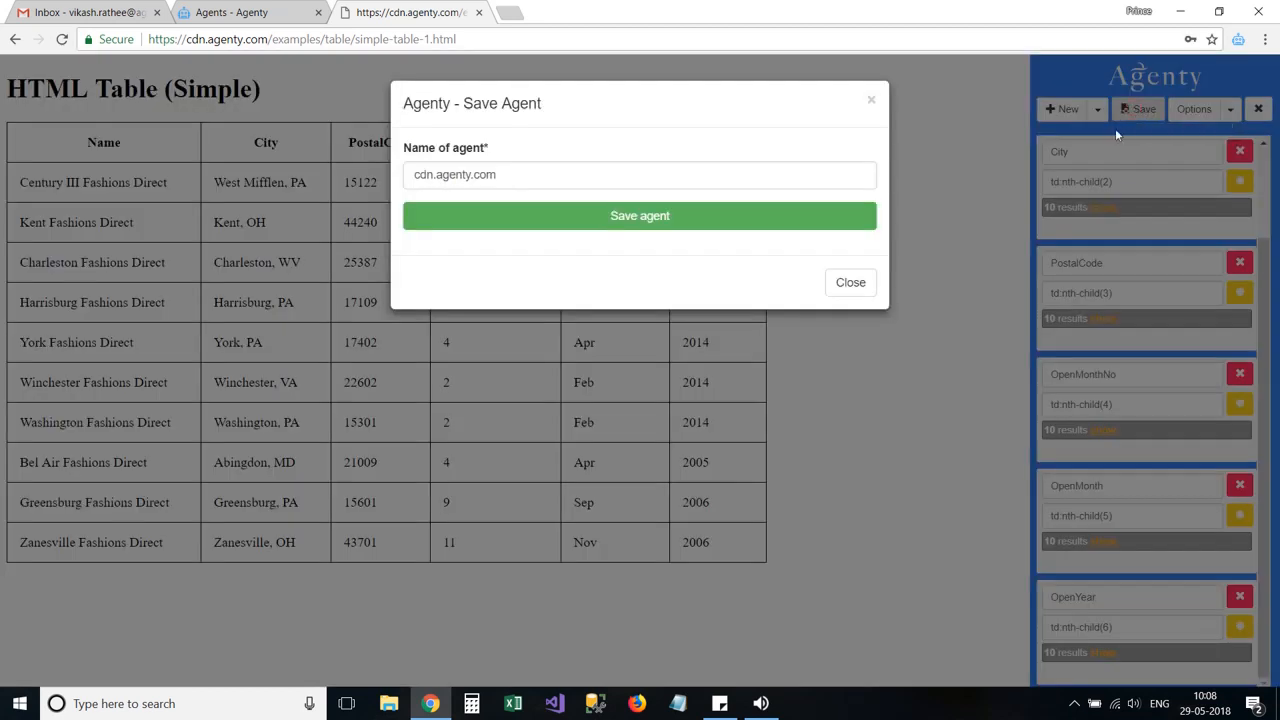
Save the agent under the name 'HTML table scraping(simple)'.
text(HTML table scrap)
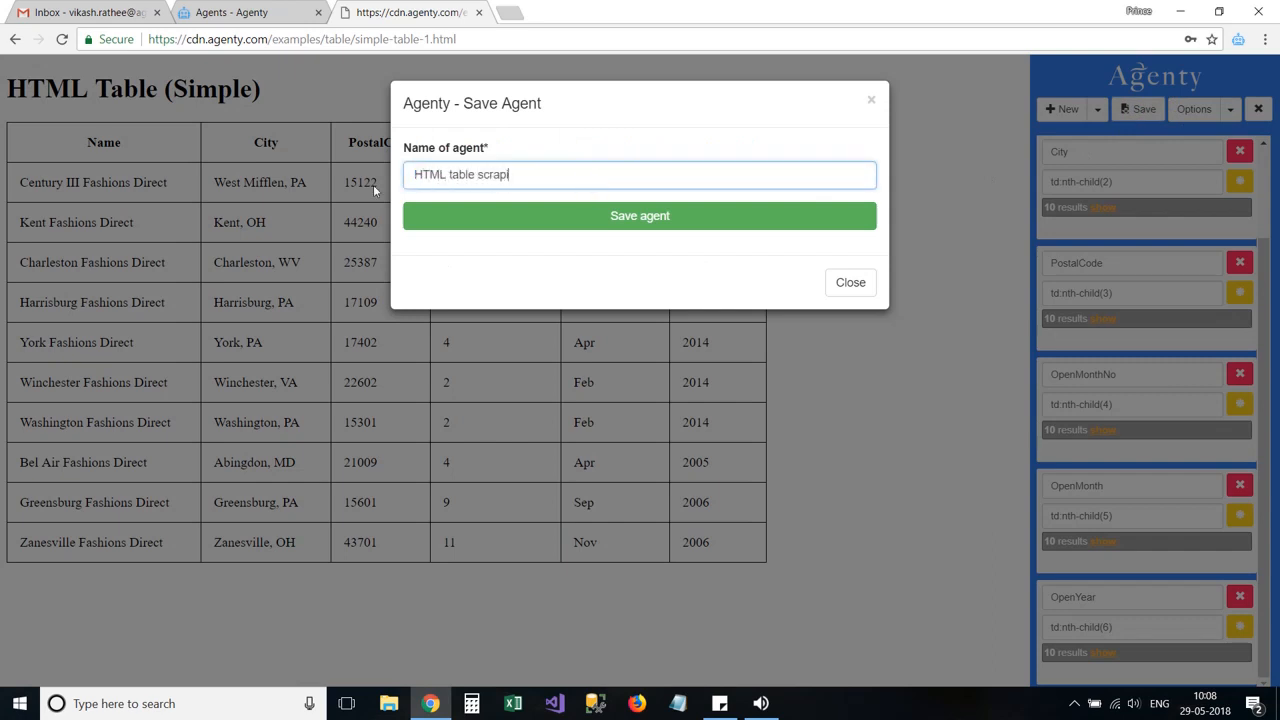
text(ing(sl))
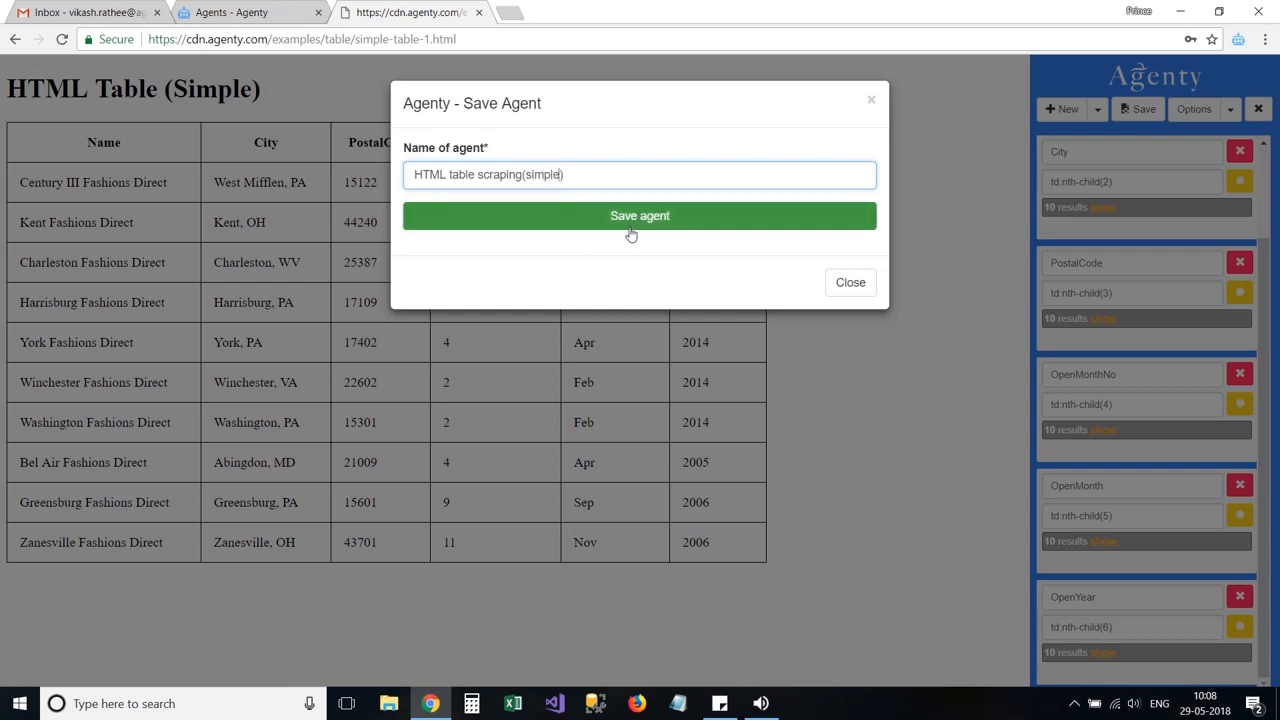
click(640, 216)
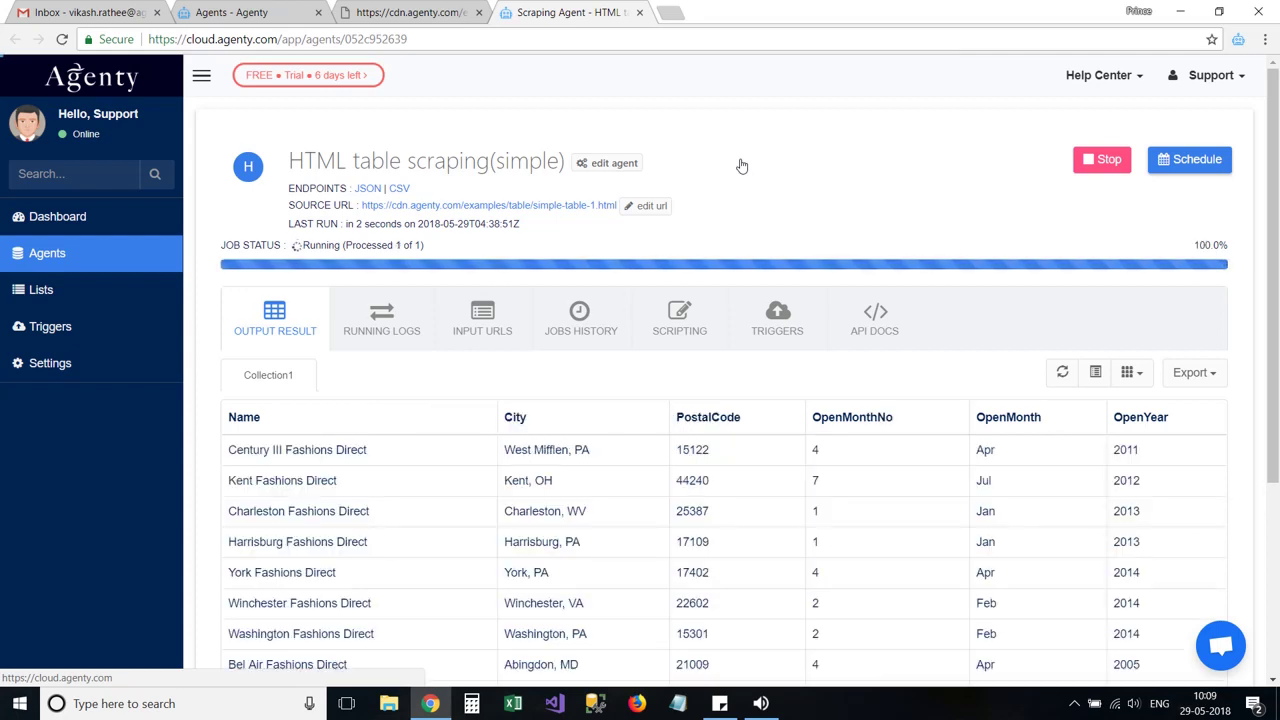
click(1100, 160)
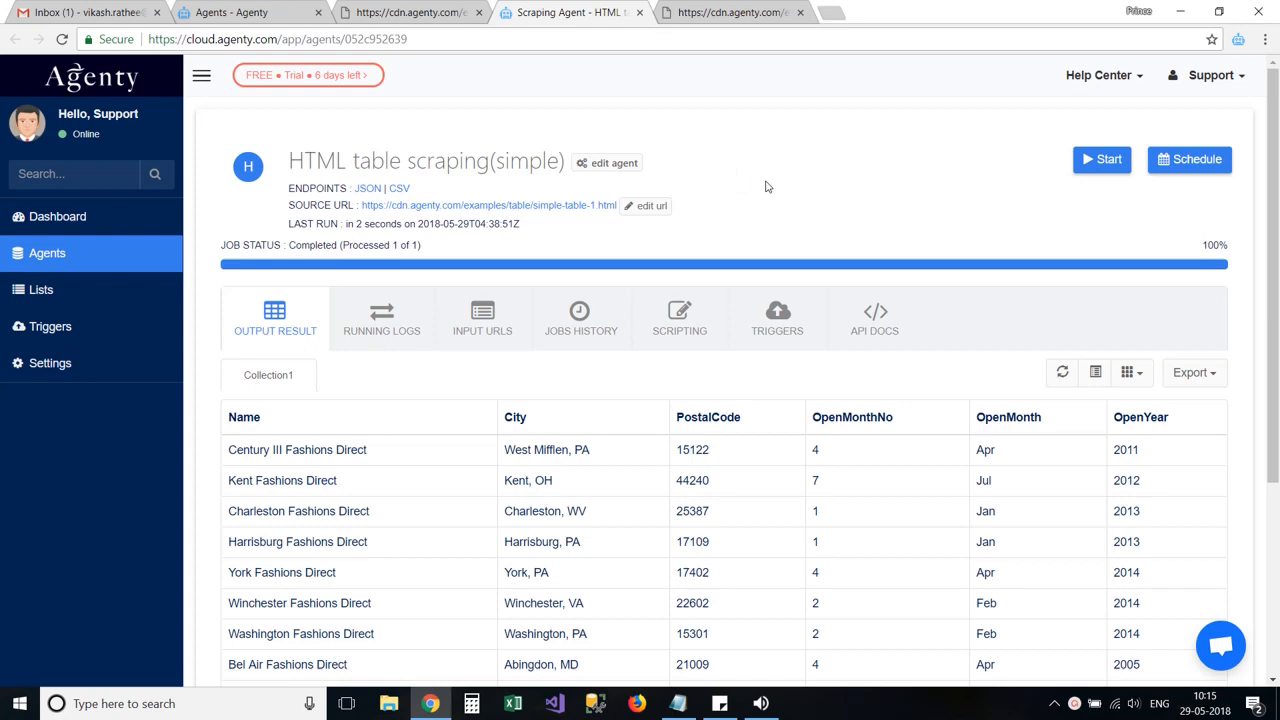
click(482, 318)
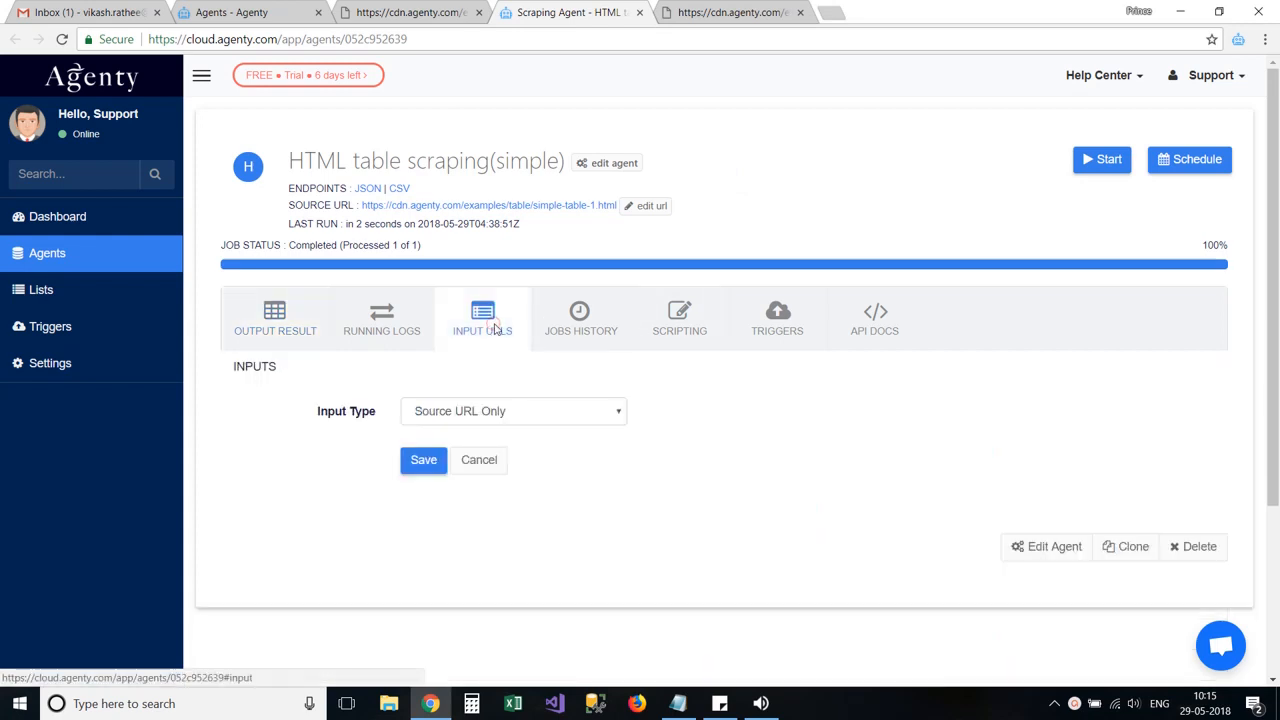
click(512, 412)
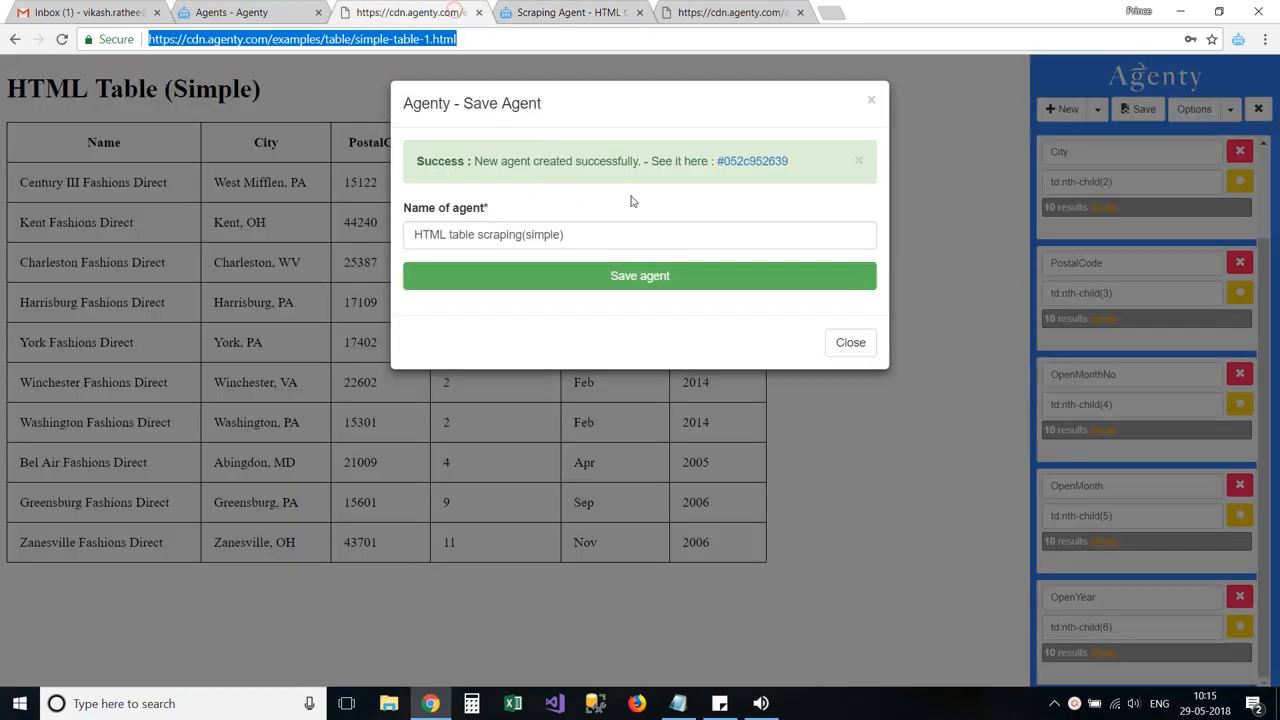
click(848, 342)
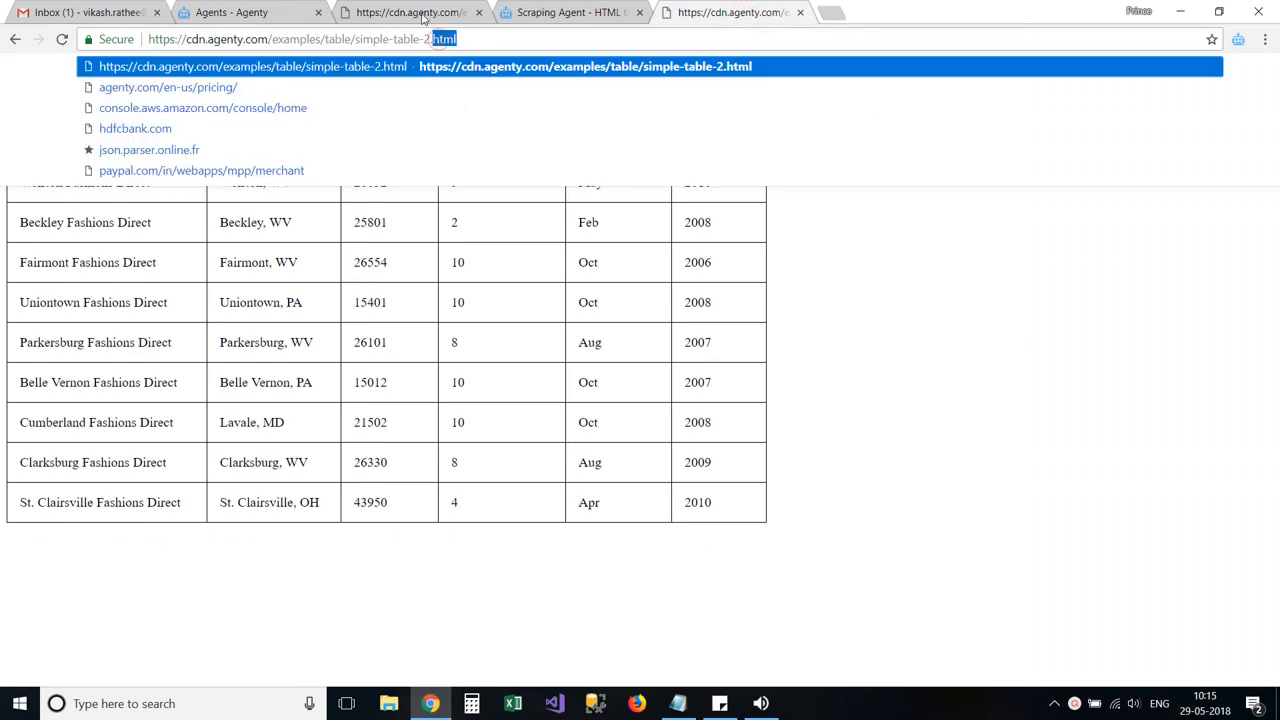
click(732, 12)
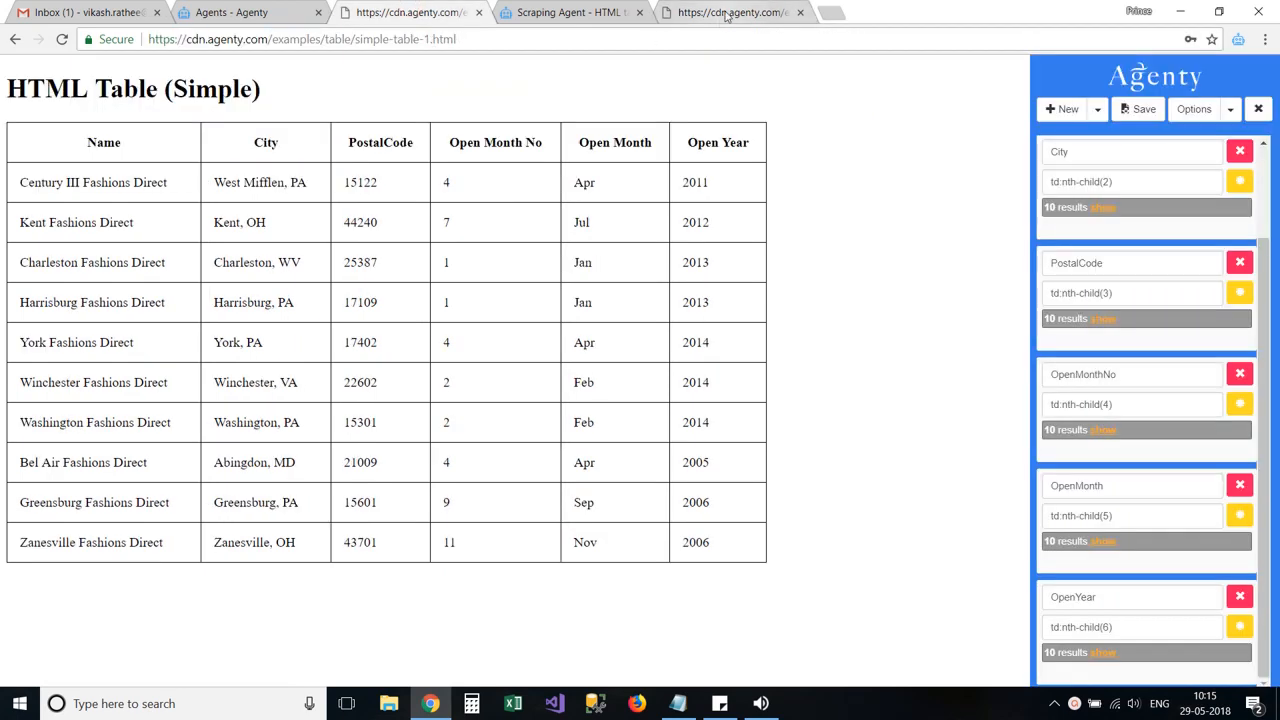
click(730, 12)
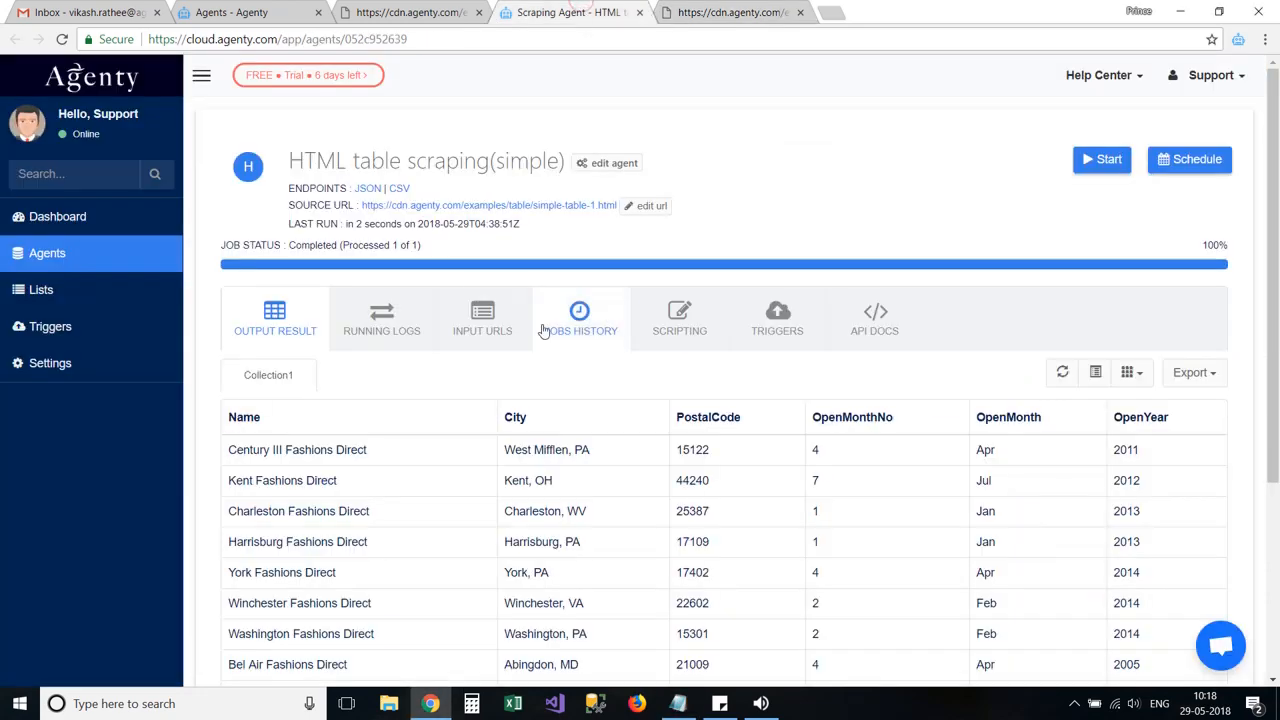
Save the two table page URLs as inputs and run the agent over both pages.
click(482, 318)
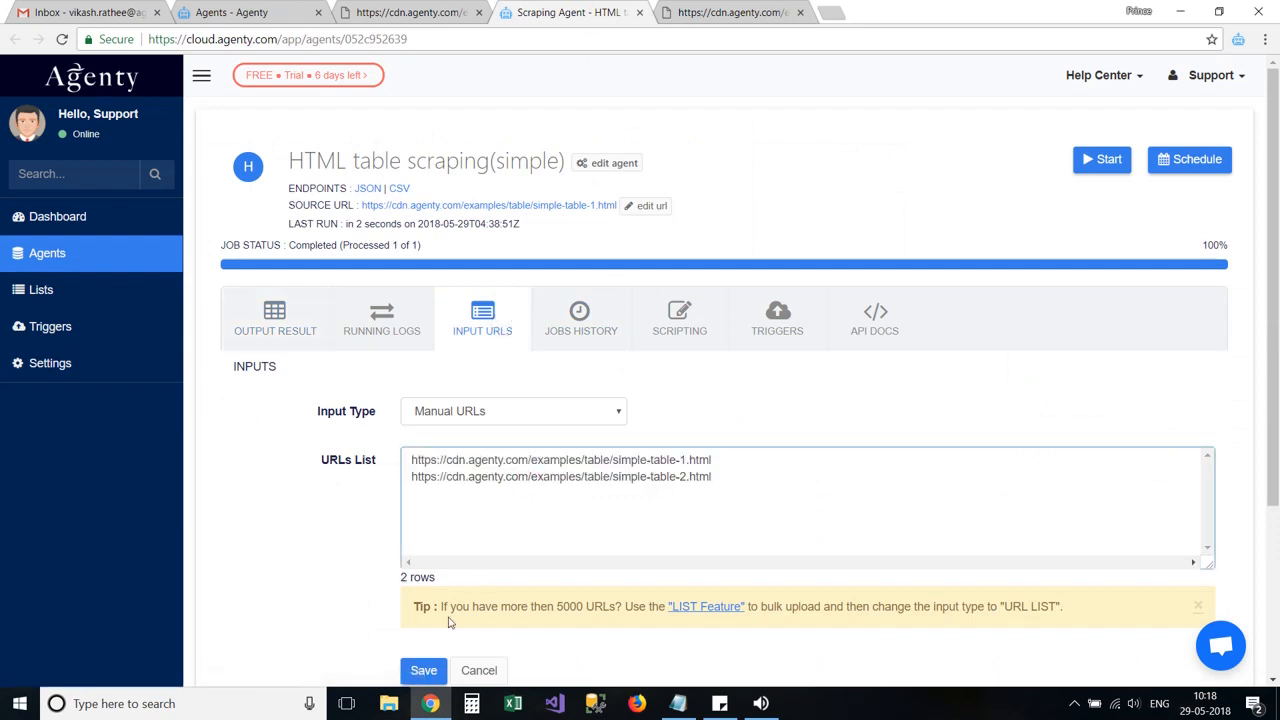
click(424, 670)
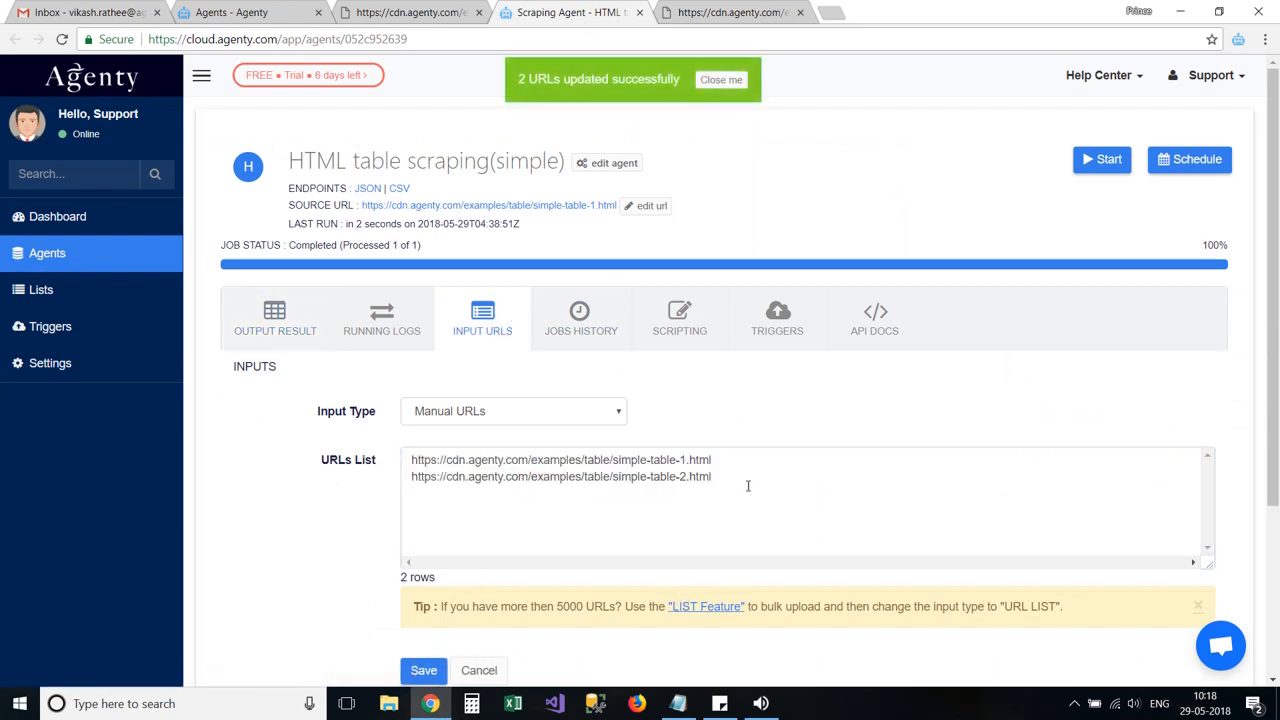
click(1100, 160)
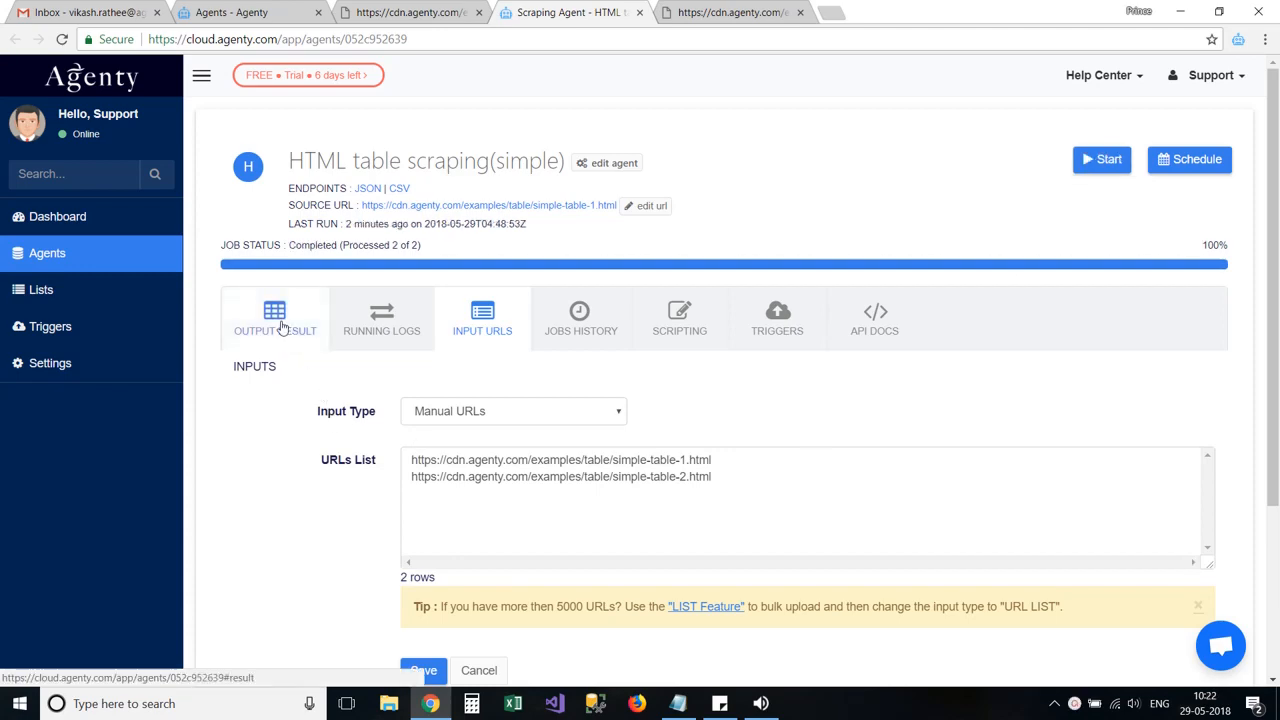
Review the Output Result showing 19 store rows combined from both pages.
click(276, 318)
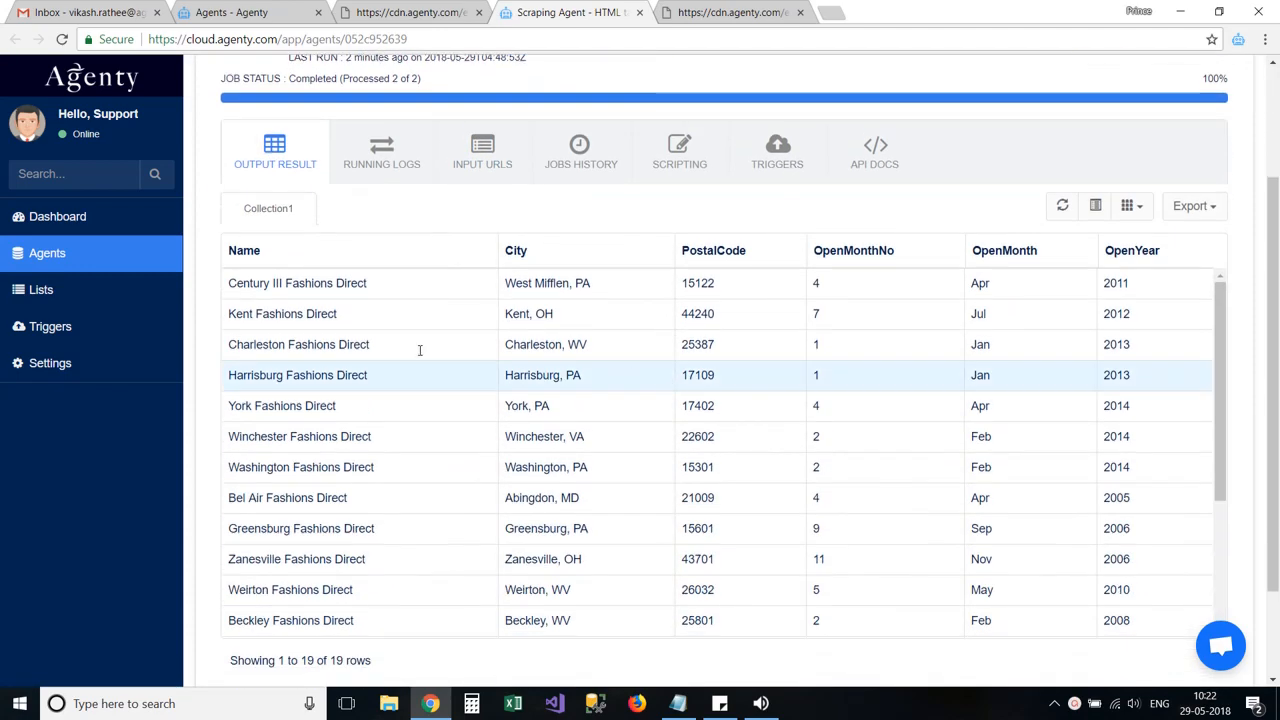
scroll(down, 3)
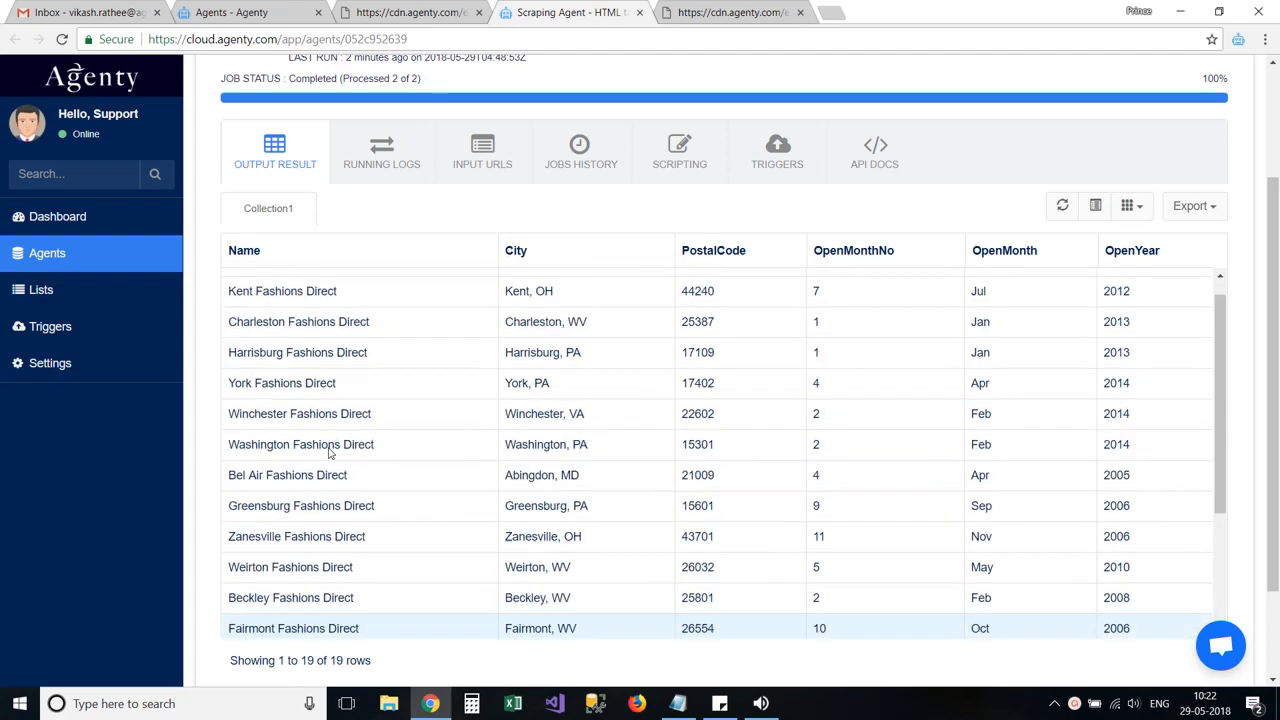
scroll(up, 3)
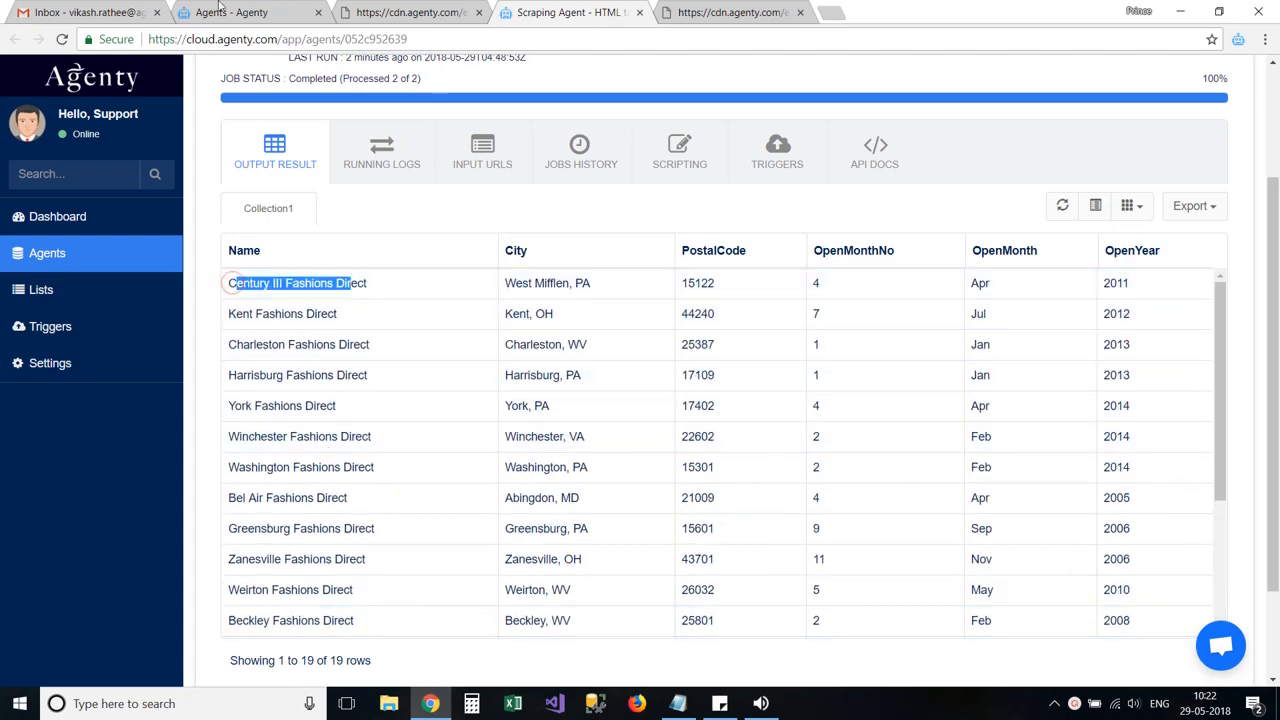
click(410, 12)
text(Weirton Fashion)
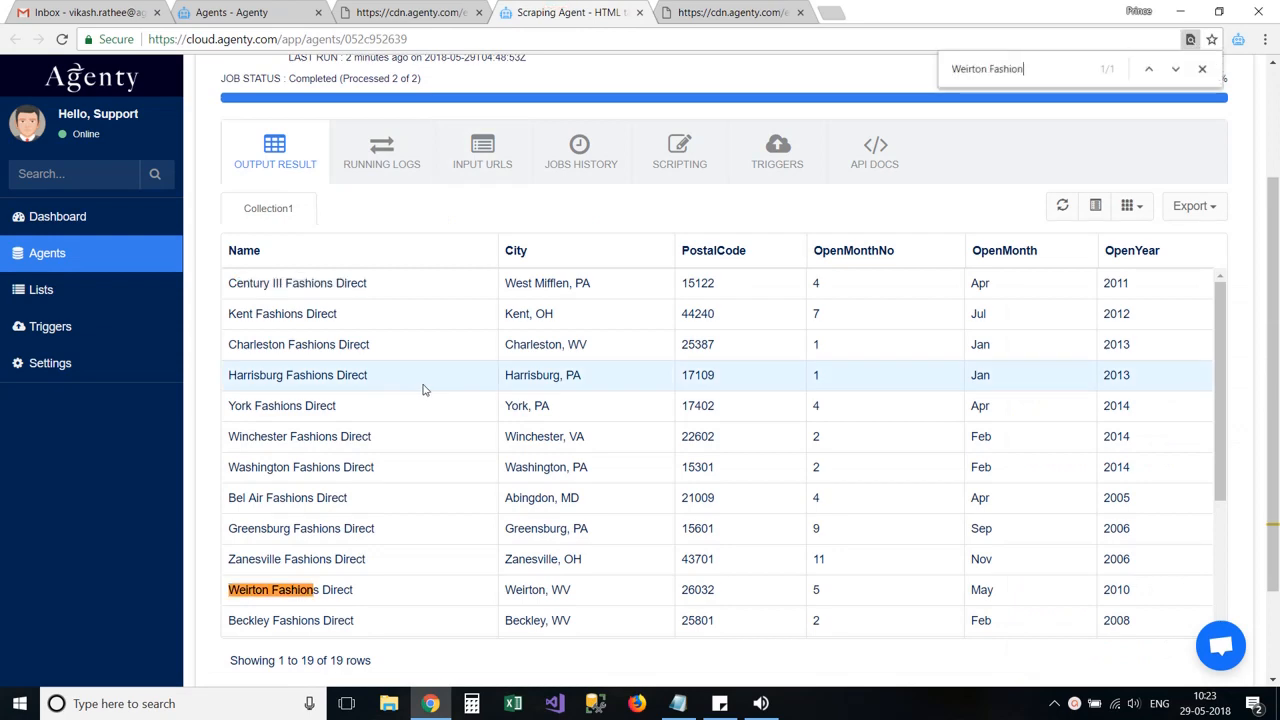
scroll(down, 3)
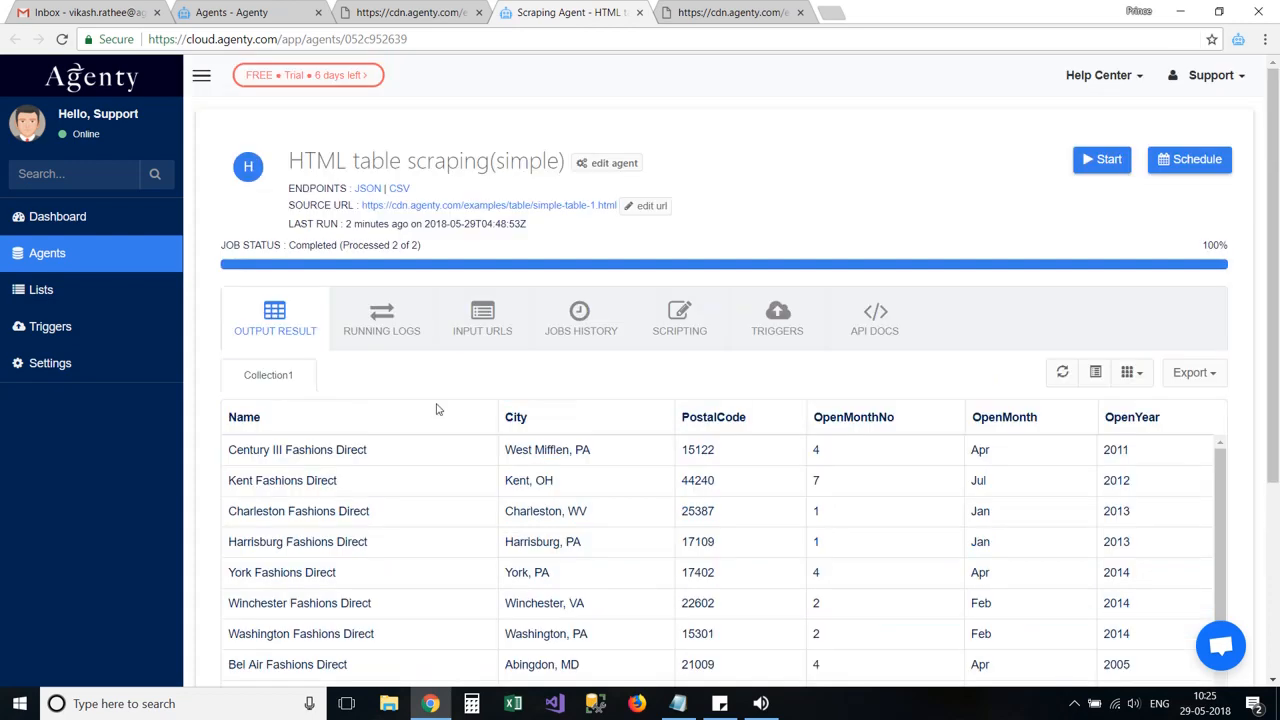
mouse_move(502, 368)
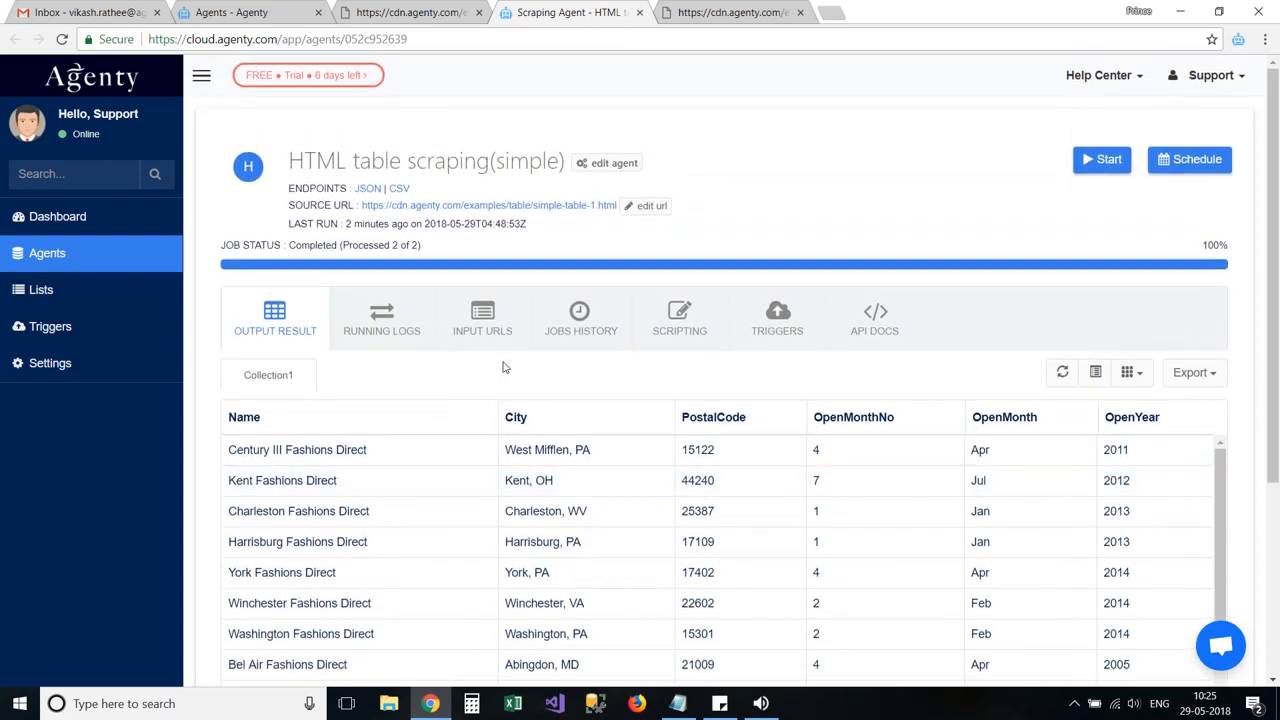
mouse_move(612, 162)
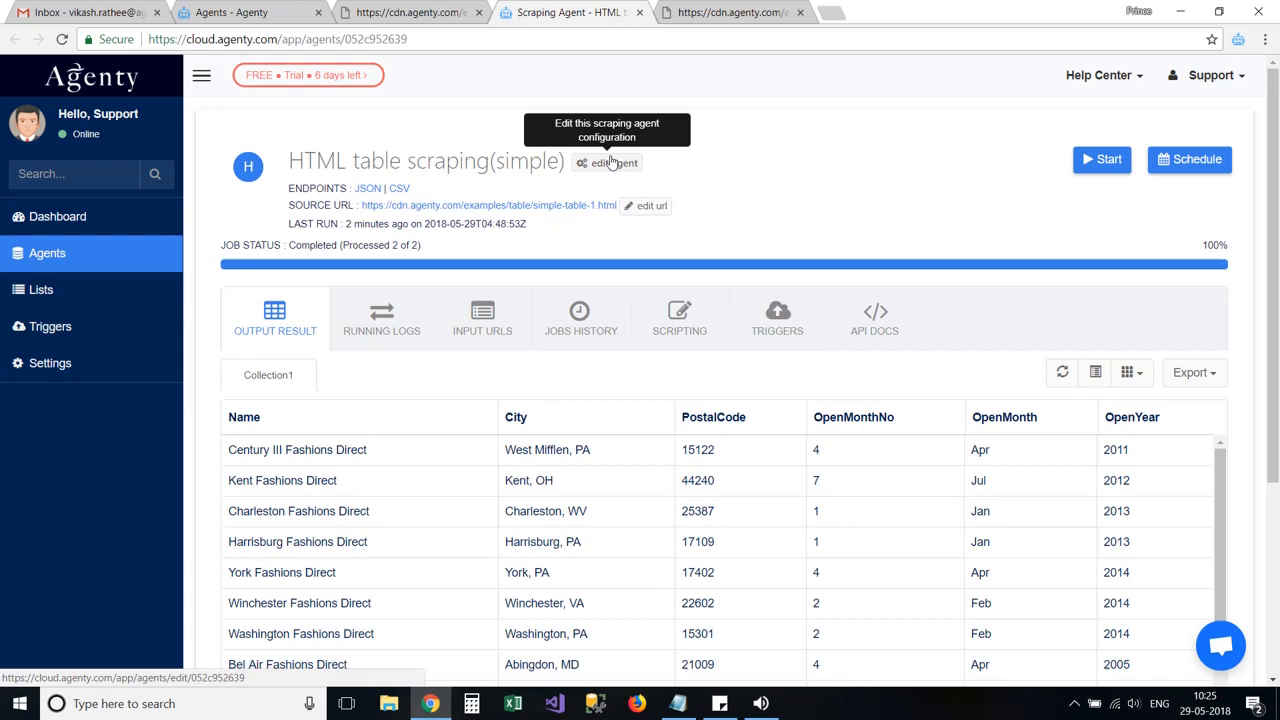
Edit the agent configuration and add a seventh field to the collection.
click(614, 164)
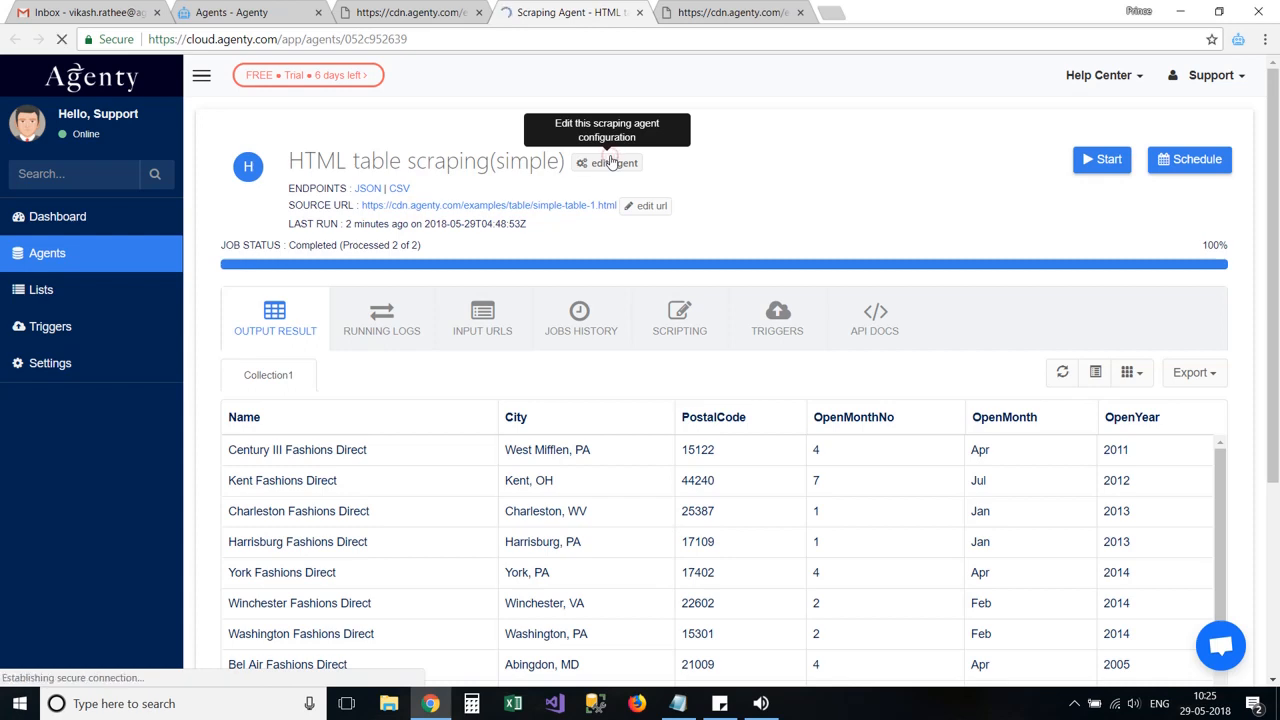
click(612, 164)
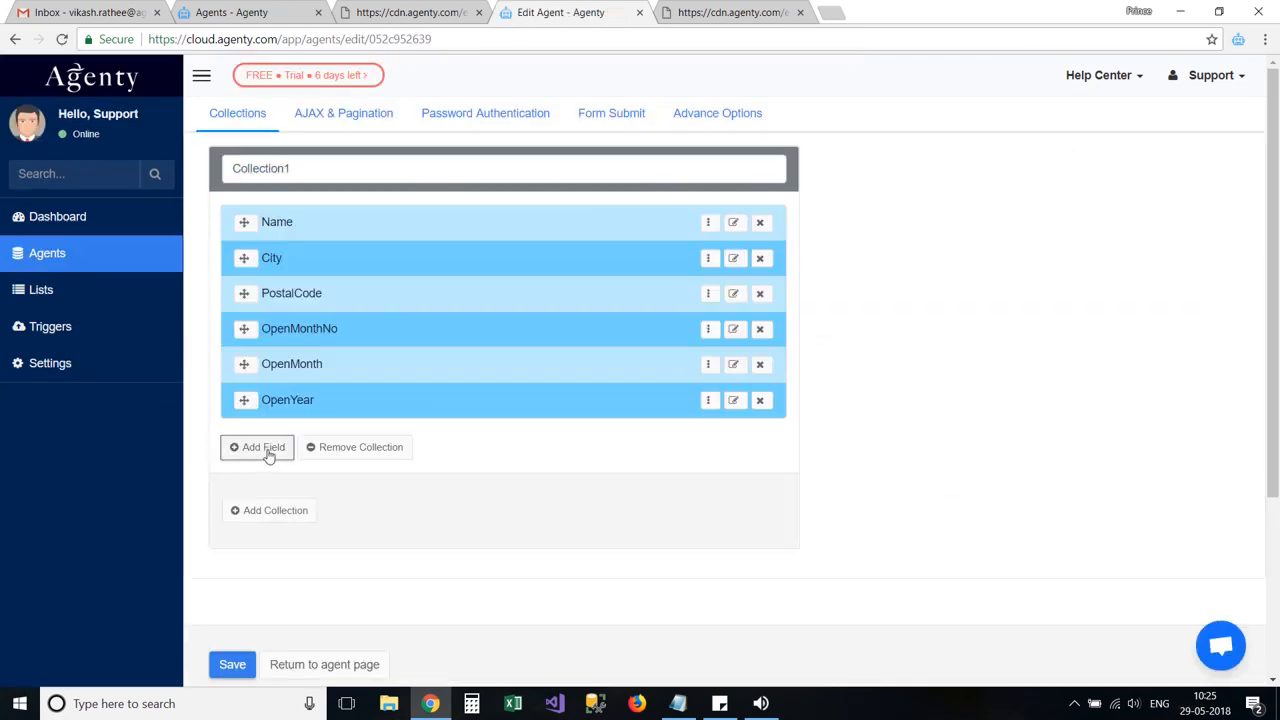
click(258, 448)
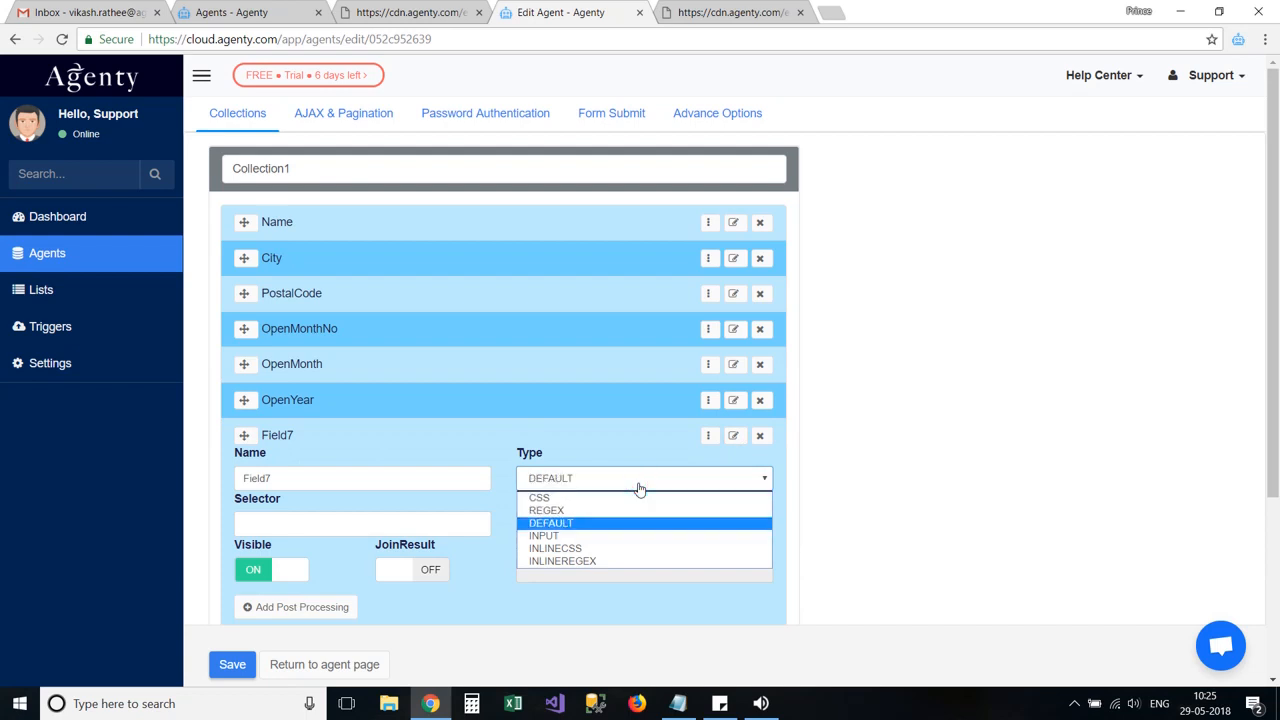
Set the new field's source to REQUEST_URL and name it URL.
click(544, 536)
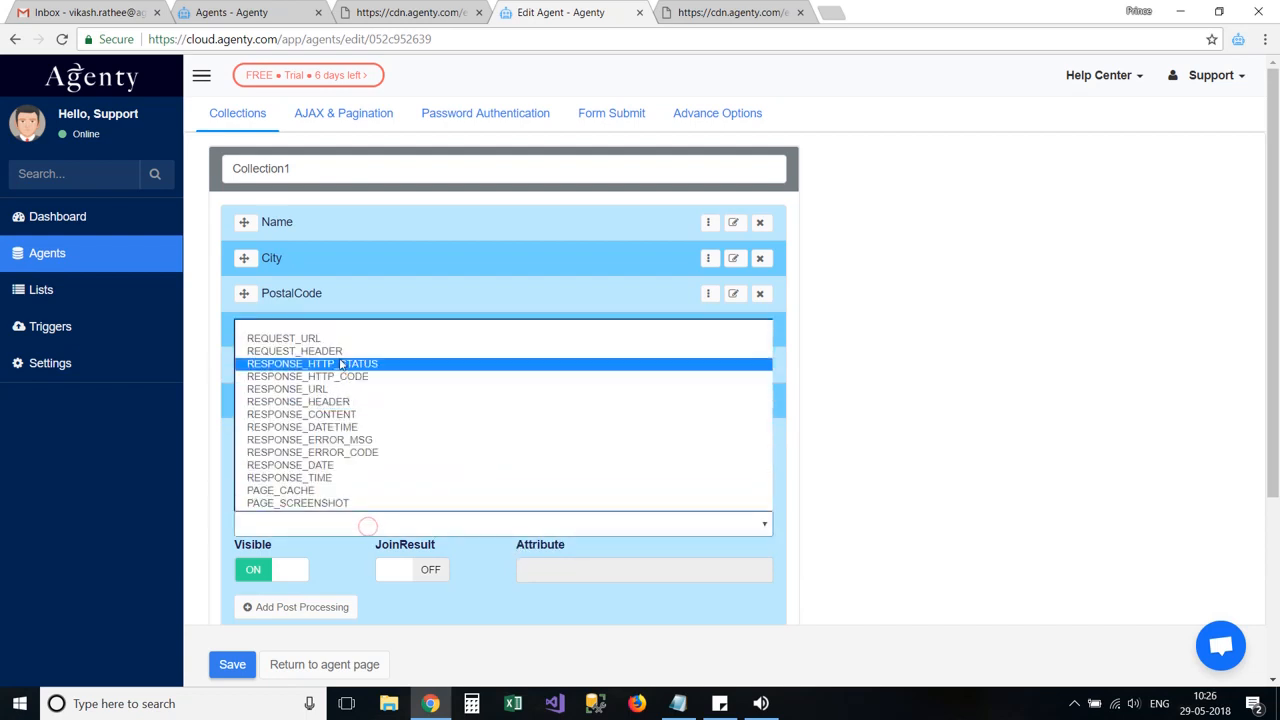
click(284, 336)
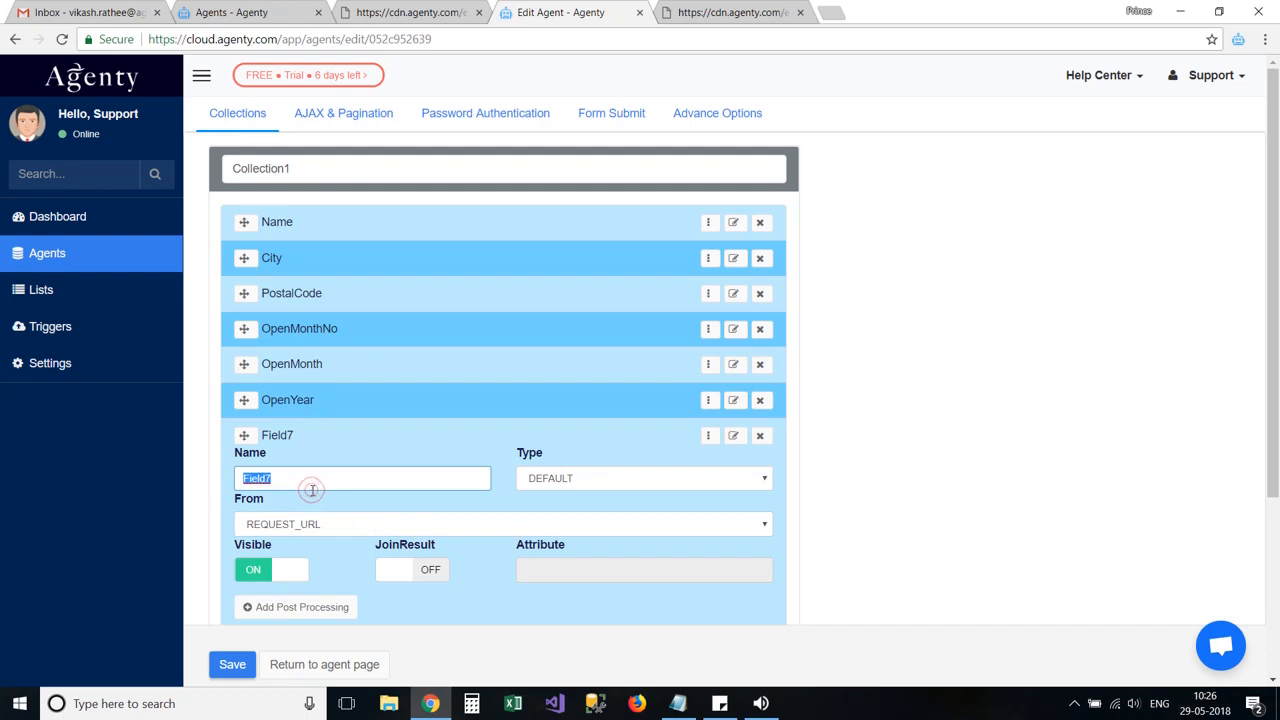
text(URL)
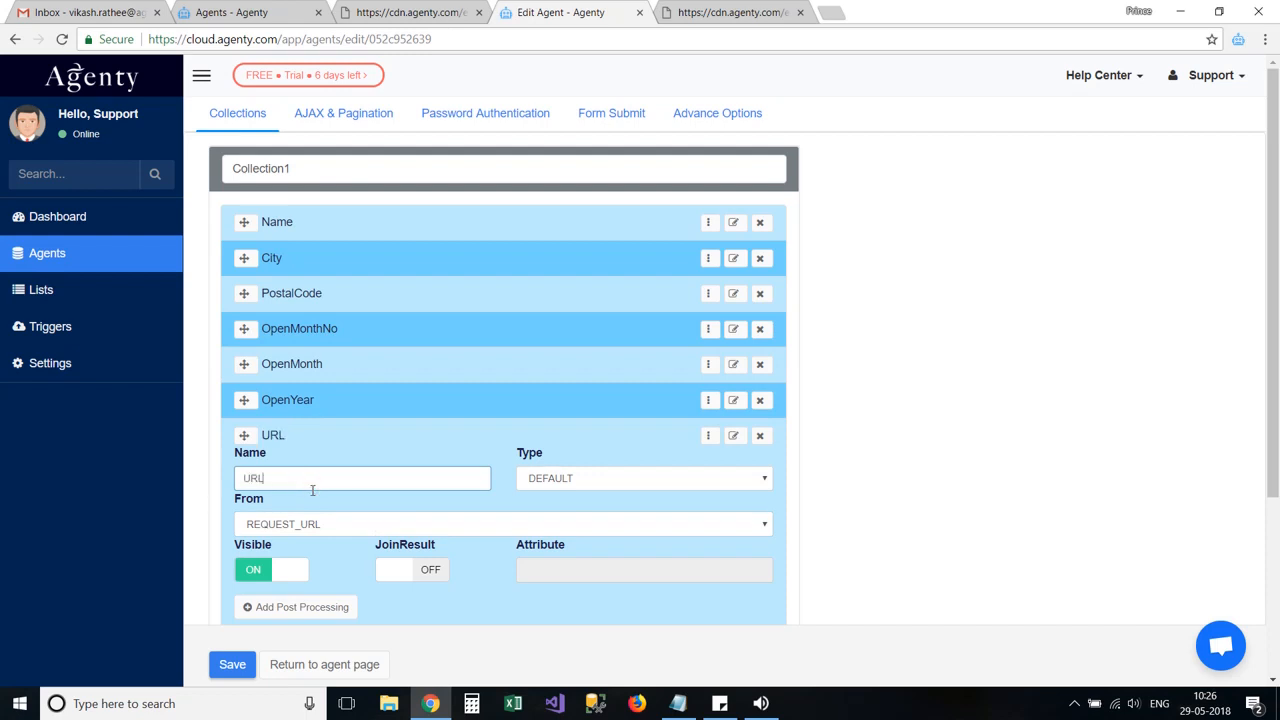
scroll(down, 3)
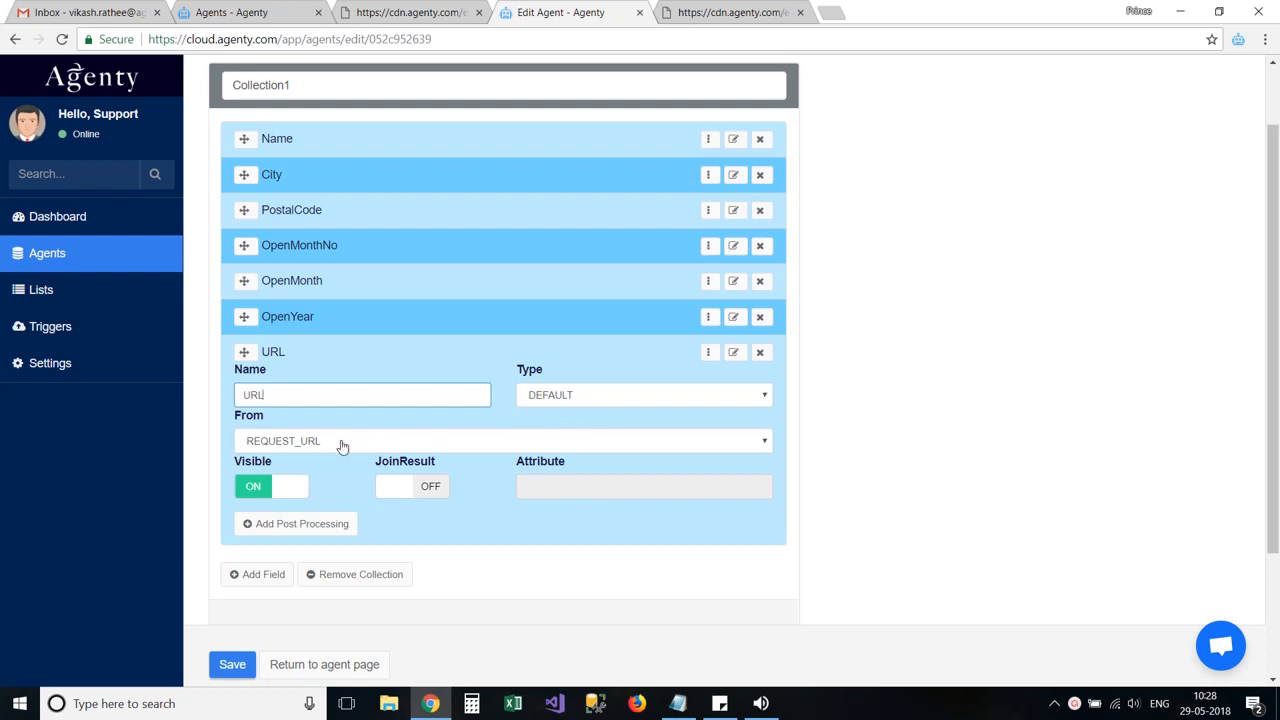
mouse_move(298, 452)
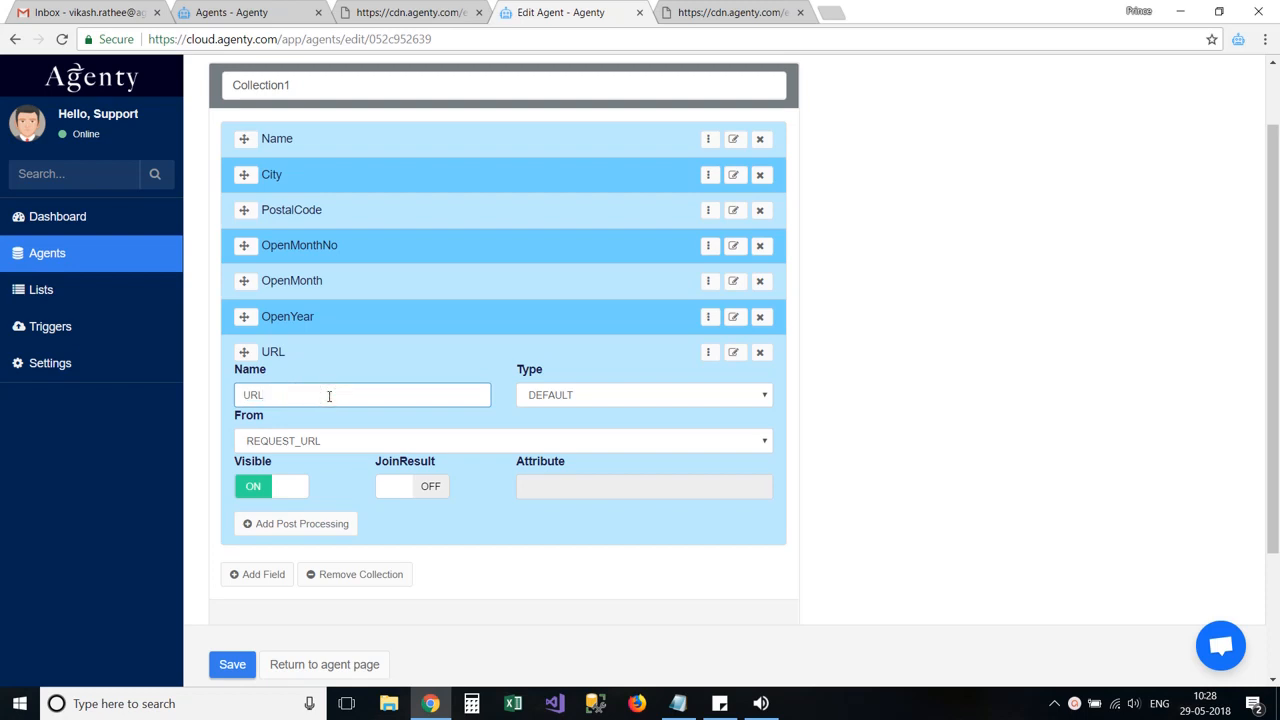
mouse_move(340, 664)
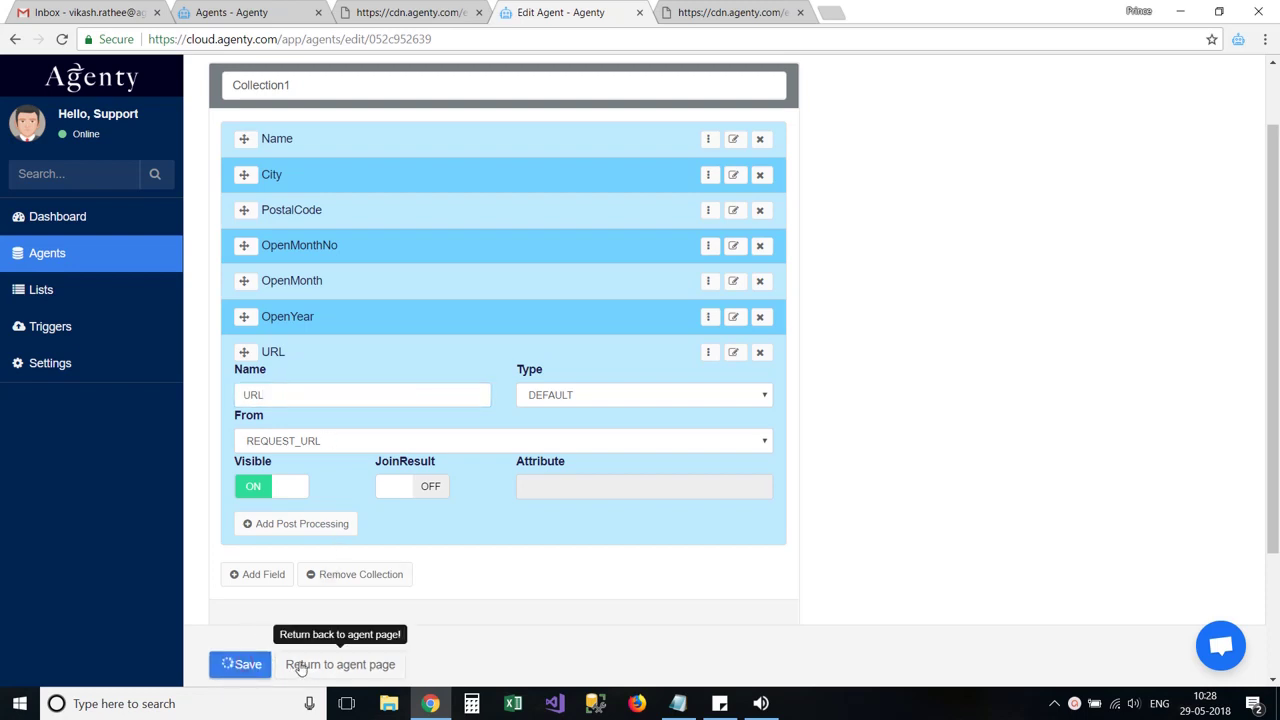
Save the agent with the new URL field and start a rerun, confirming source page addresses fill the URL column.
click(240, 664)
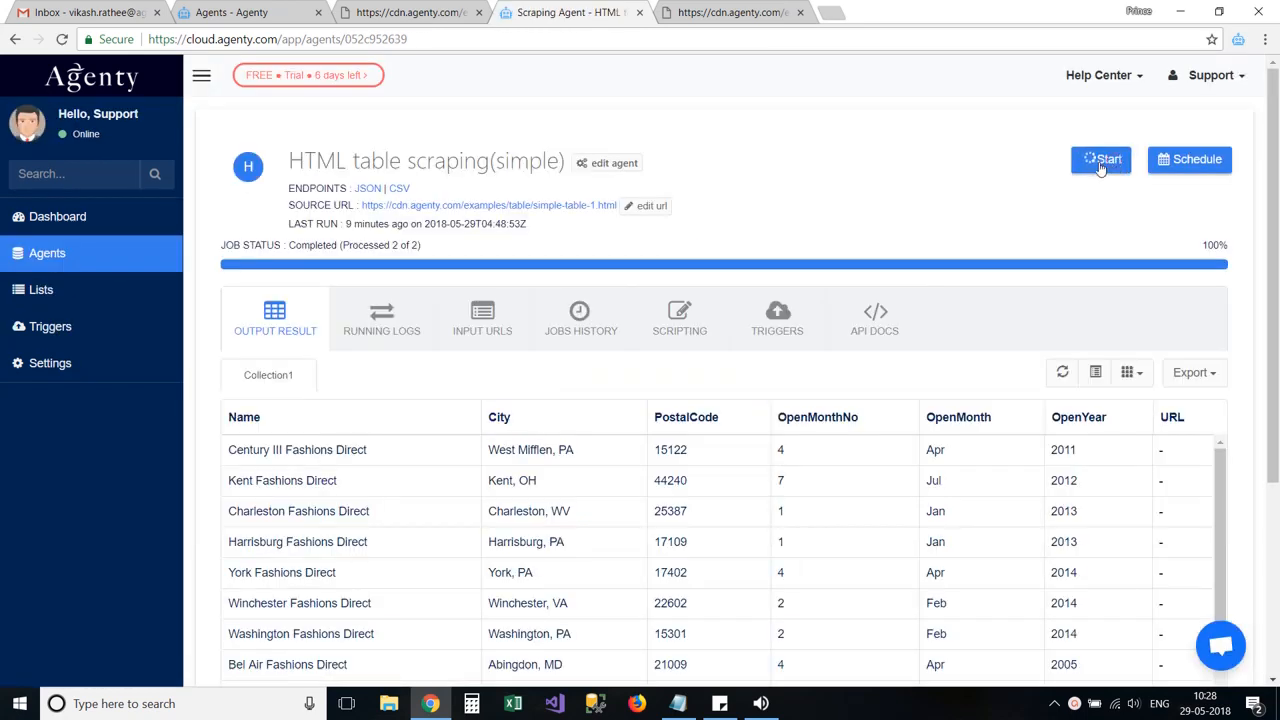
click(1100, 160)
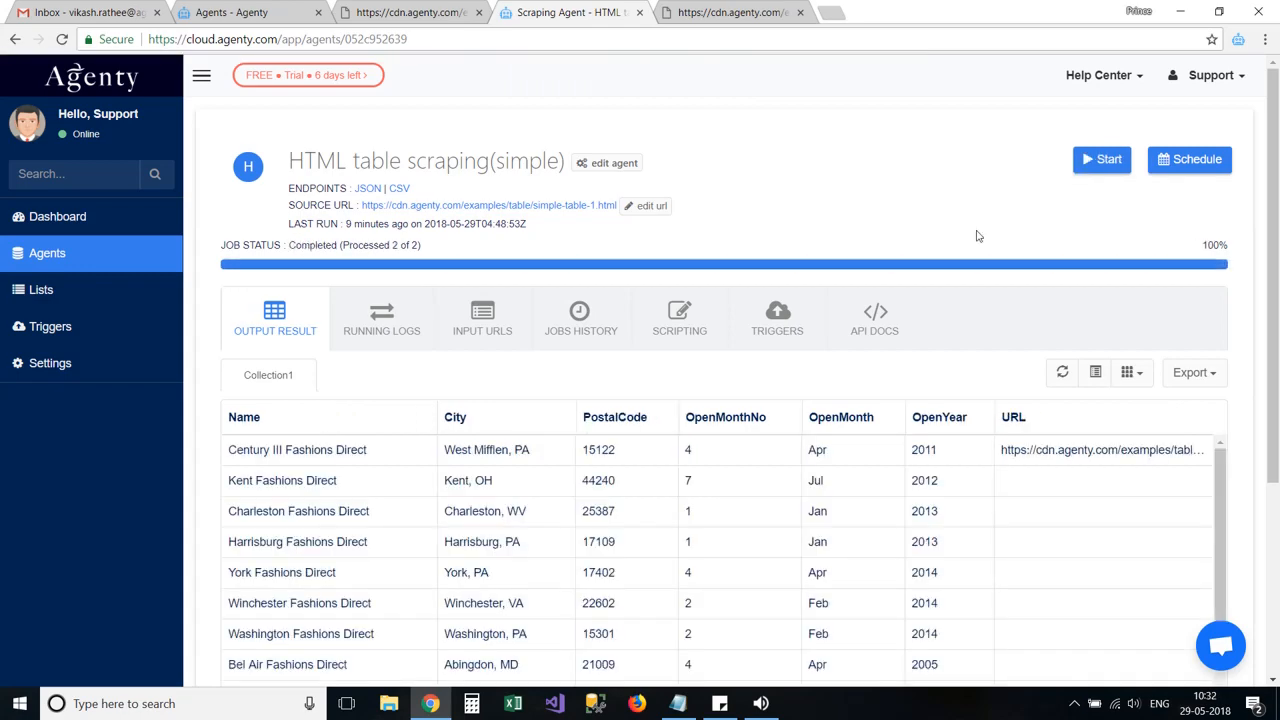
scroll(down, 3)
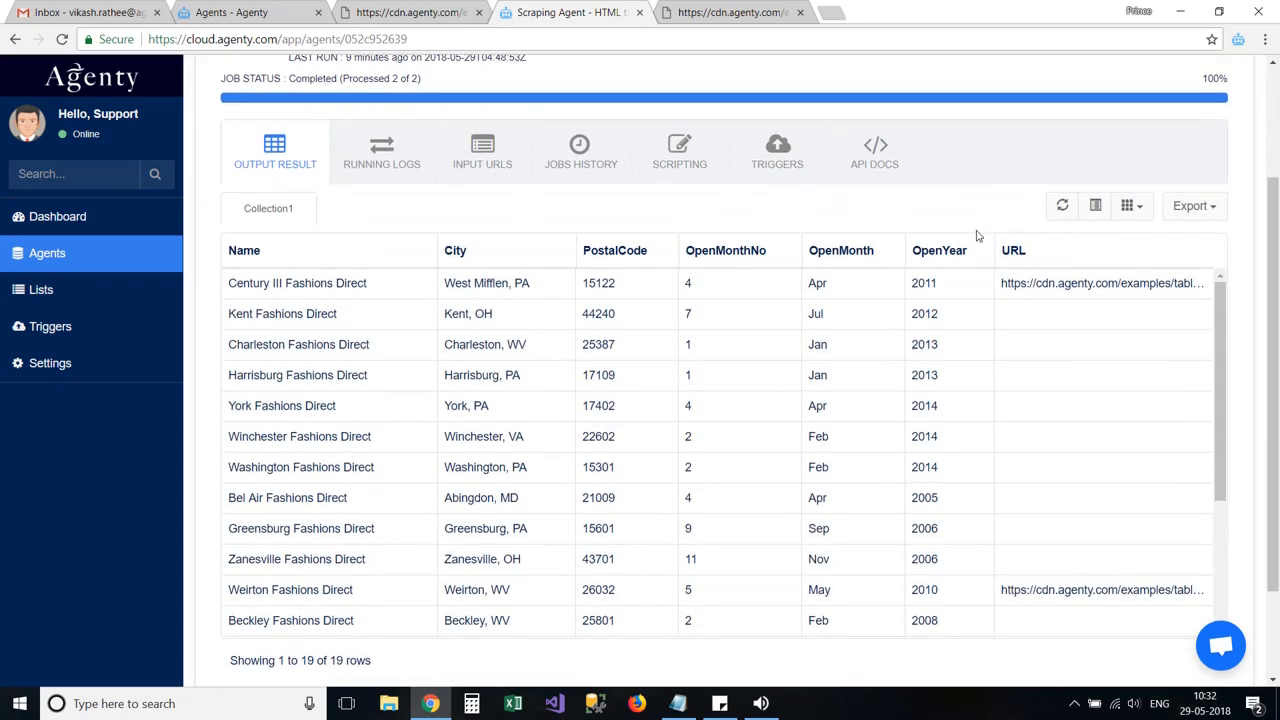
double_click(1100, 284)
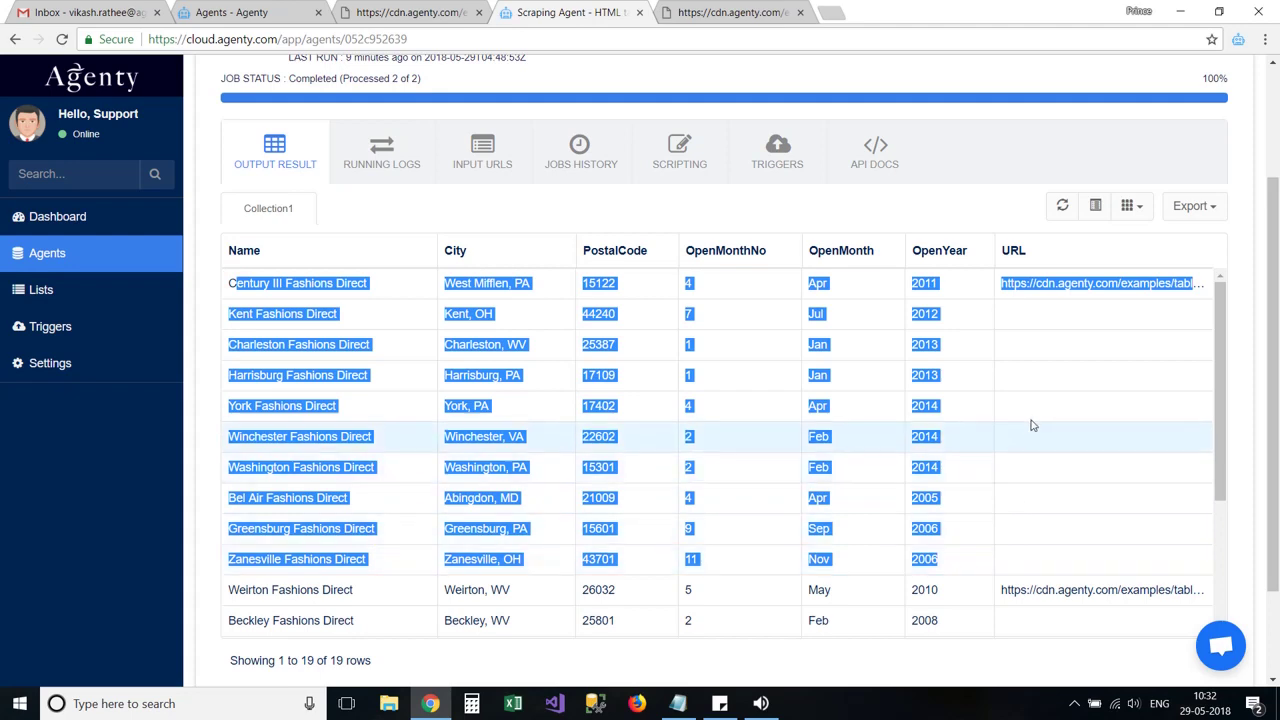
scroll(down, 3)
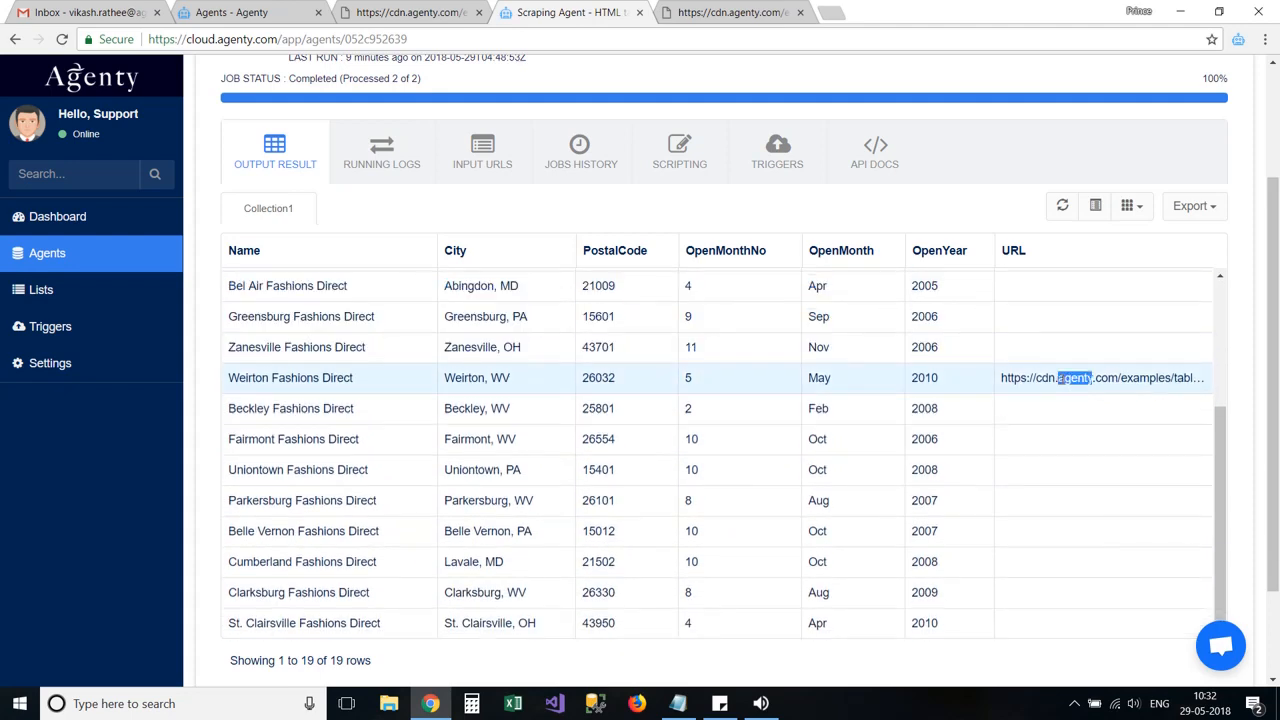